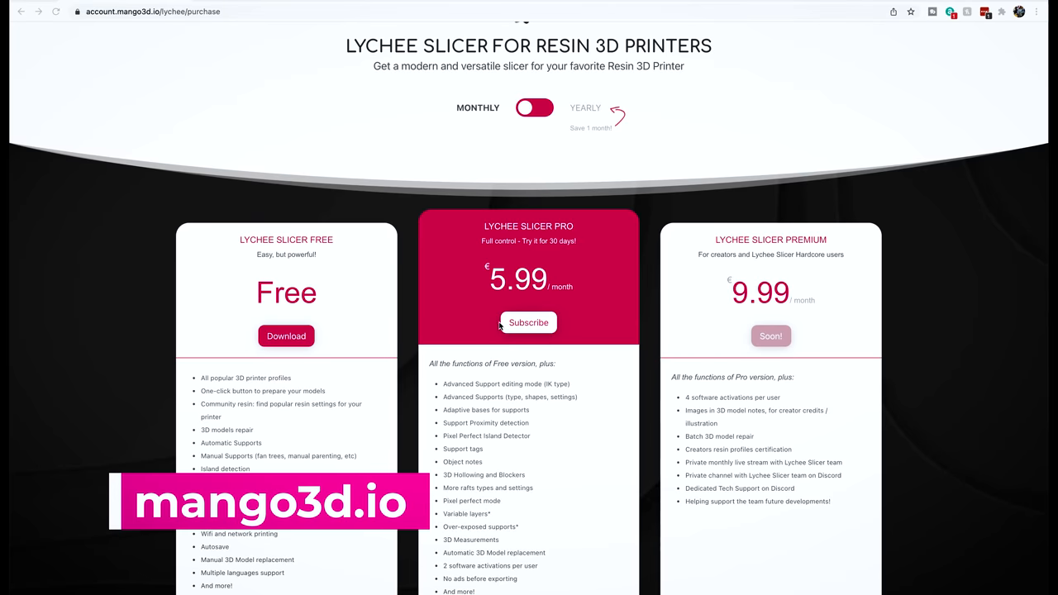
mouse_move(367, 291)
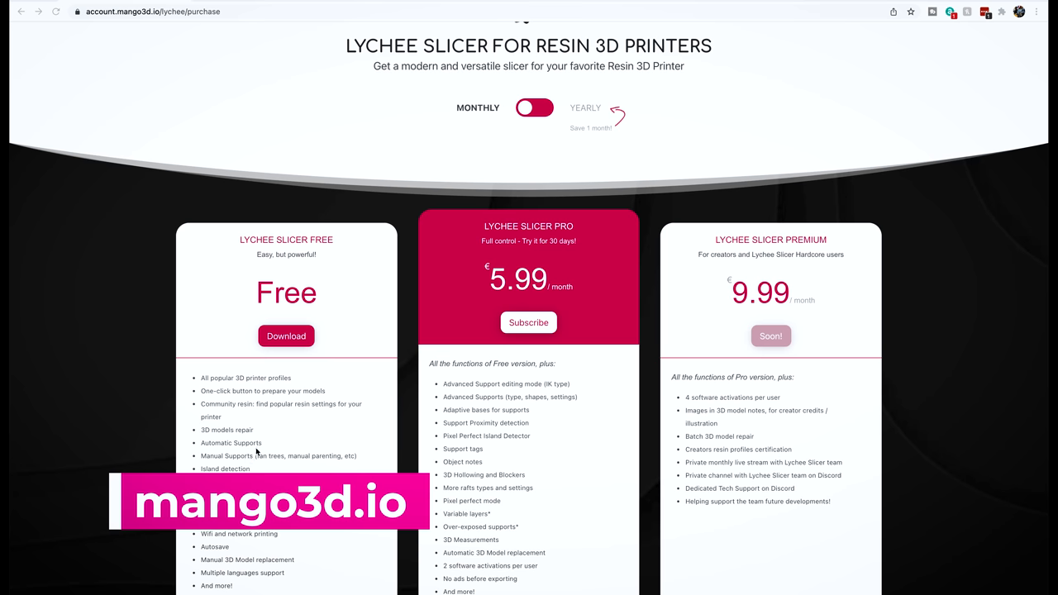
mouse_move(268, 443)
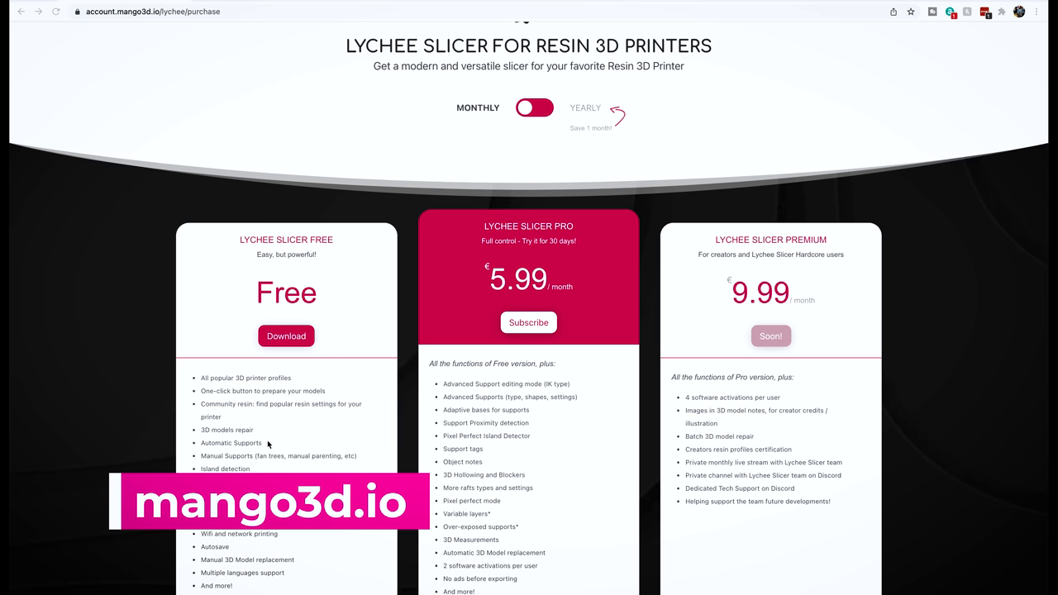
mouse_move(530, 438)
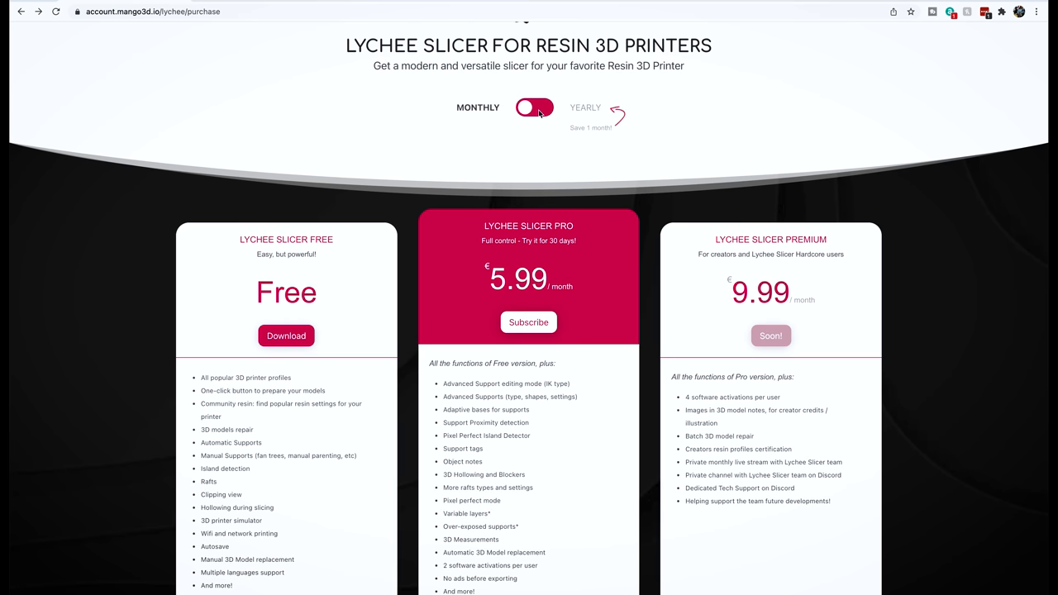
Step: Switch the Lychee Slicer plan pricing to yearly billing (Pro €65.99, Premium €109.99)
left_click(533, 107)
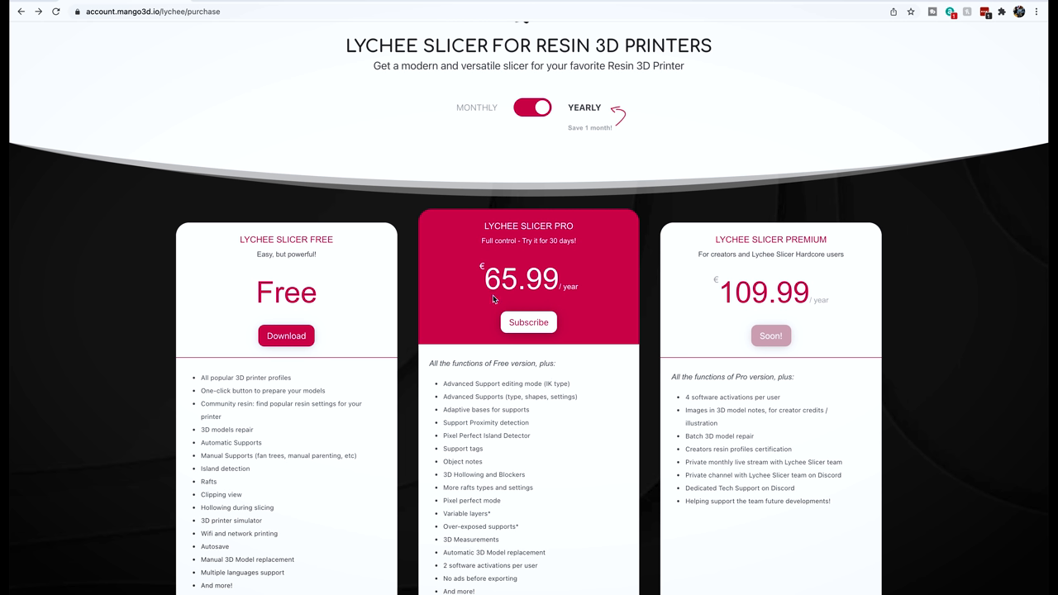
mouse_move(549, 446)
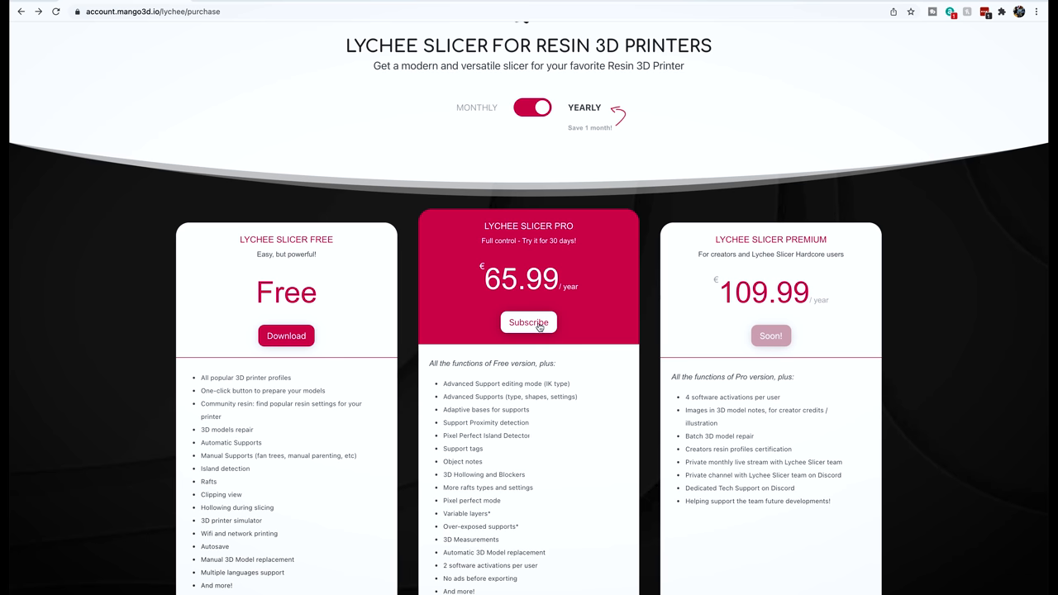
mouse_move(528, 304)
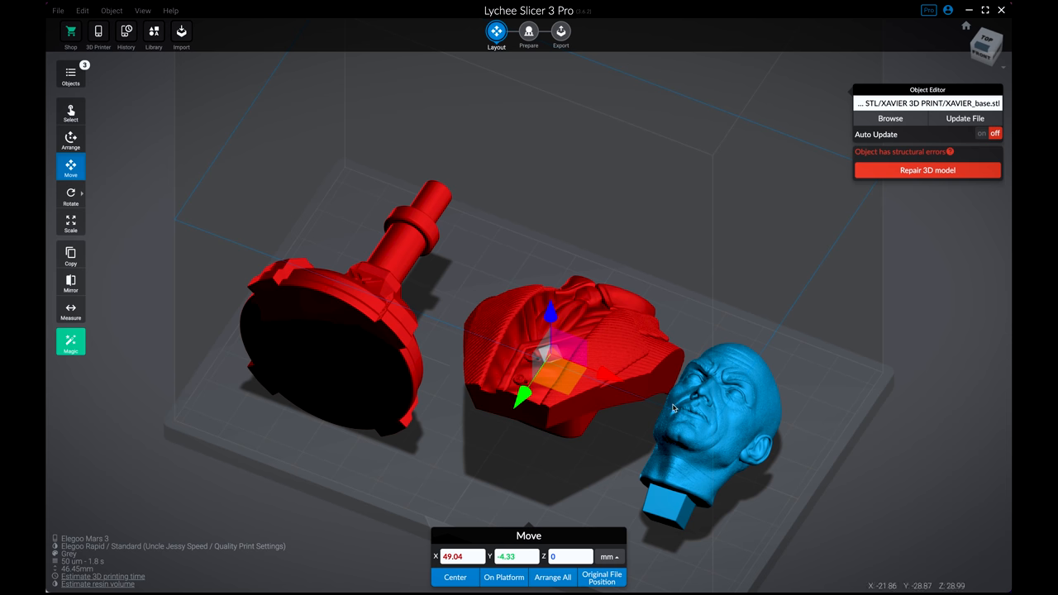
Step: Reset the camera to the home view via Go Home and select the base part
left_click(70, 195)
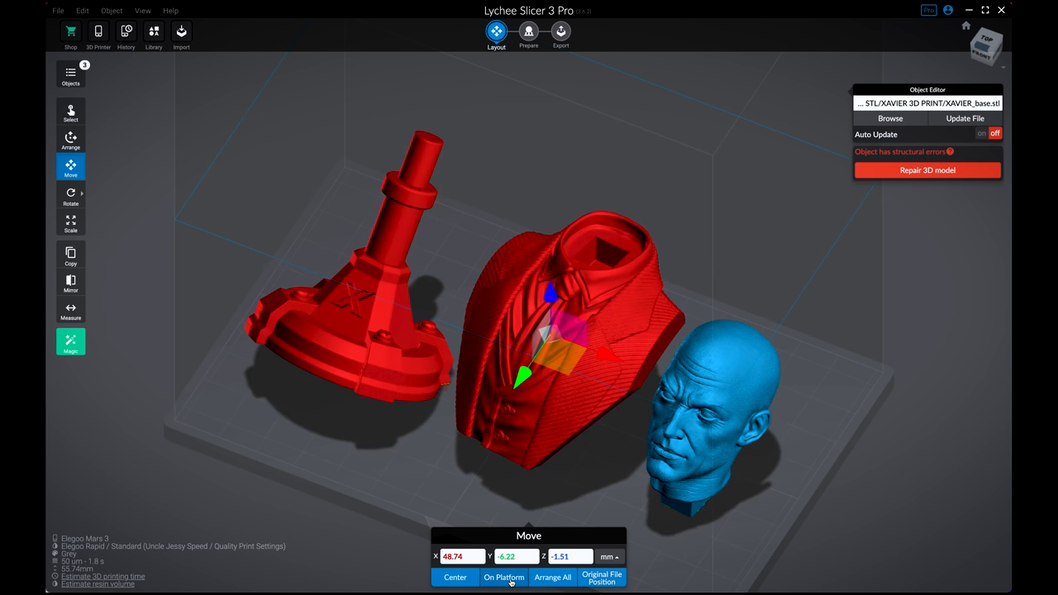
left_click(502, 577)
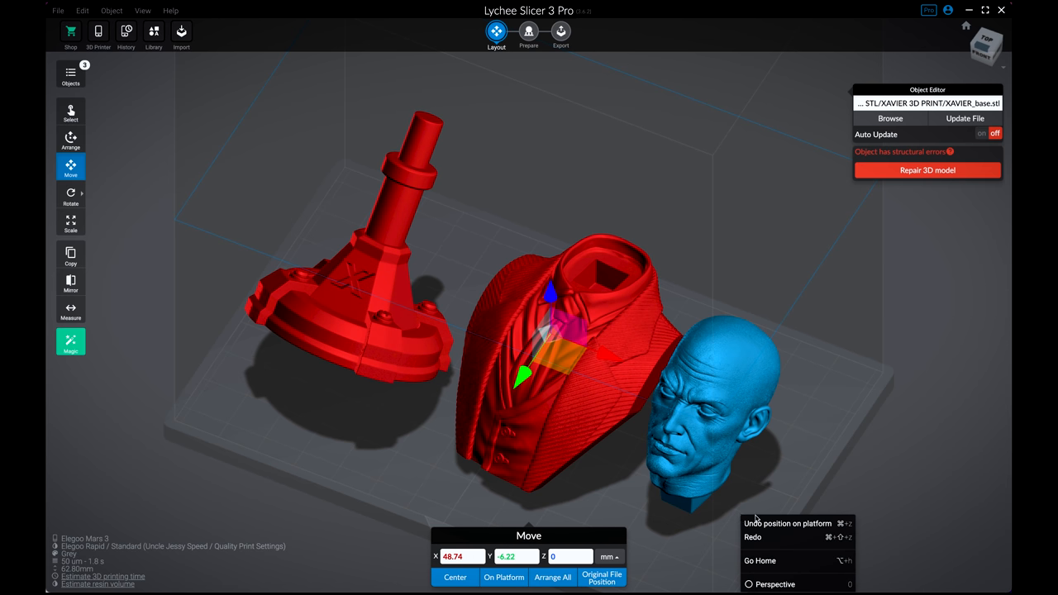
left_click(552, 576)
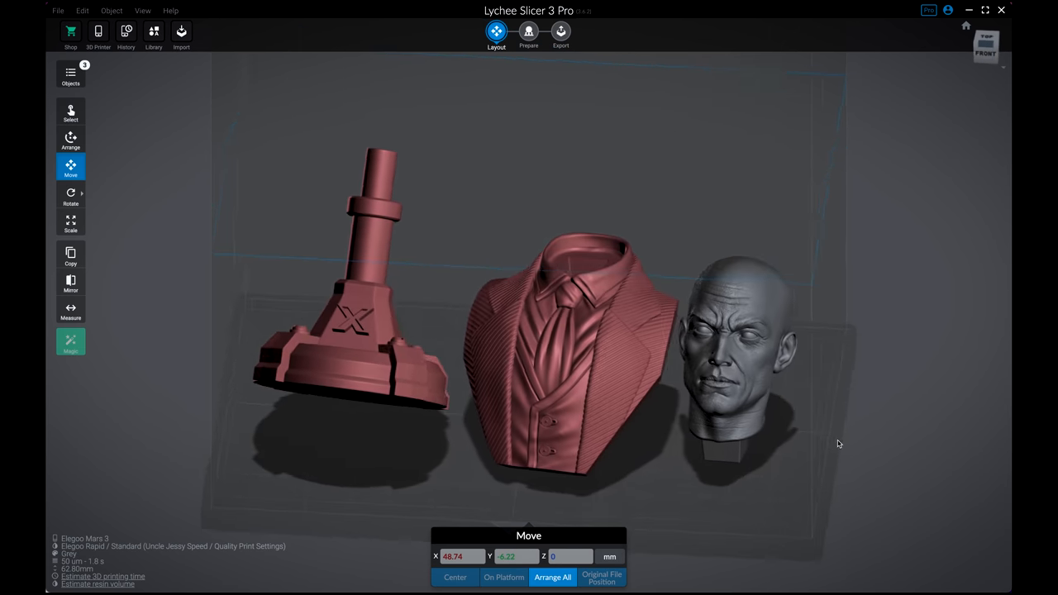
left_click(730, 331)
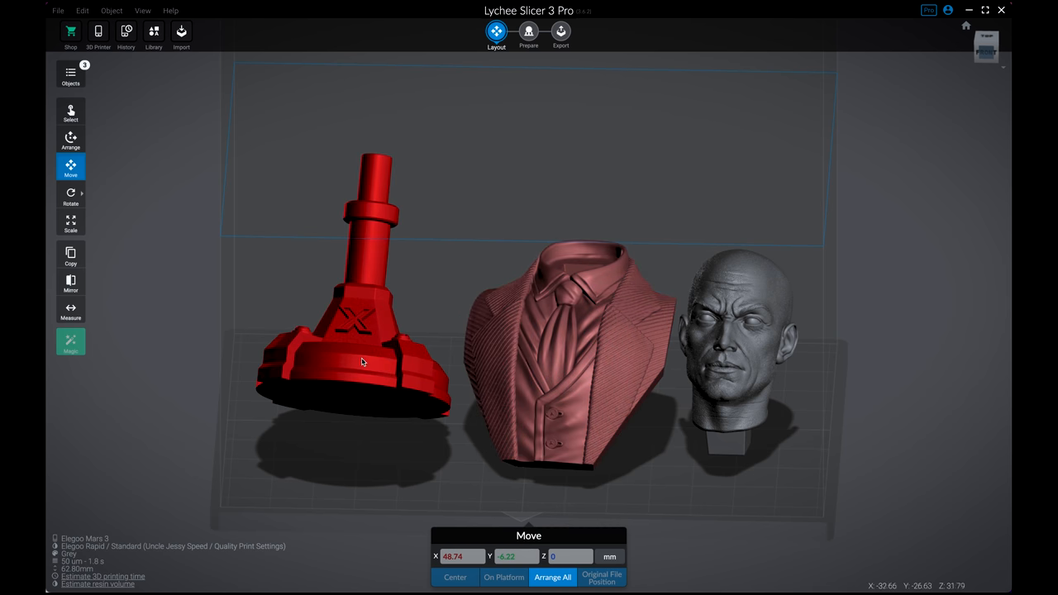
left_click(360, 347)
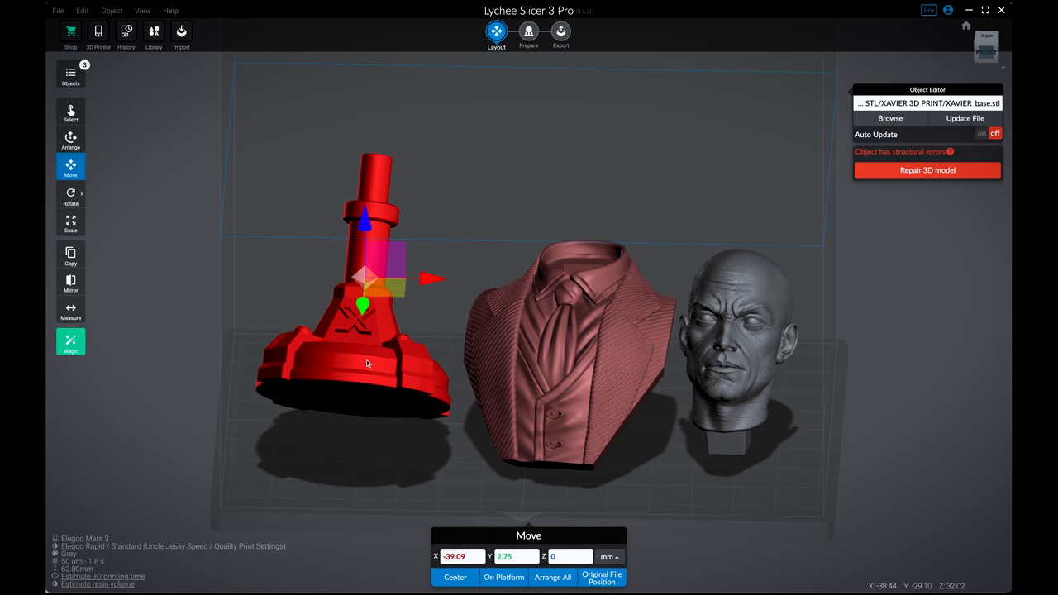
mouse_move(925, 170)
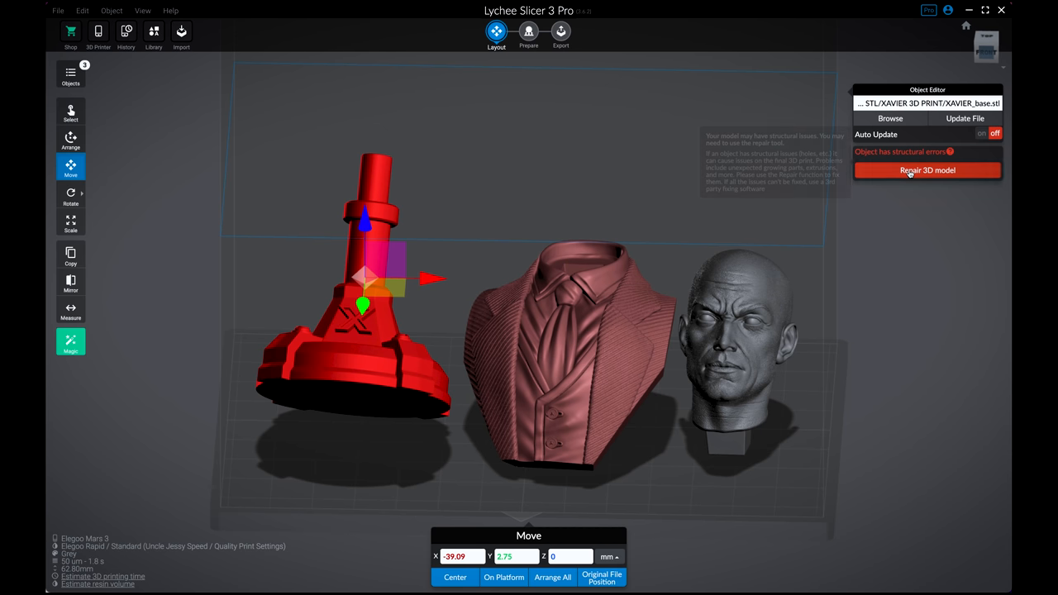
Step: Repair the base model fully, then repair the trunk, leaving 6 of 7 holes unfixed
left_click(925, 168)
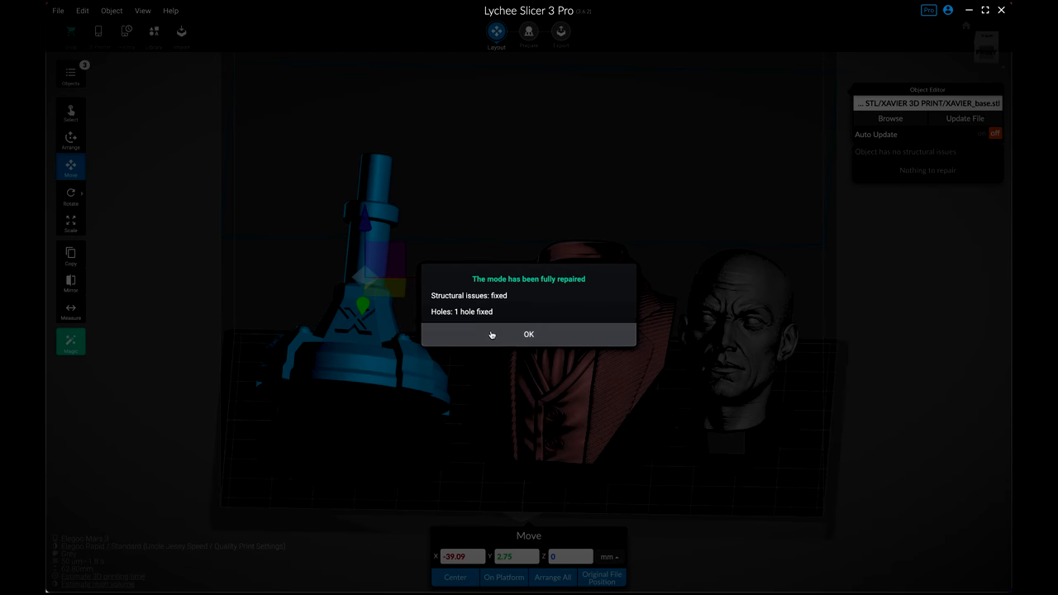
left_click(529, 334)
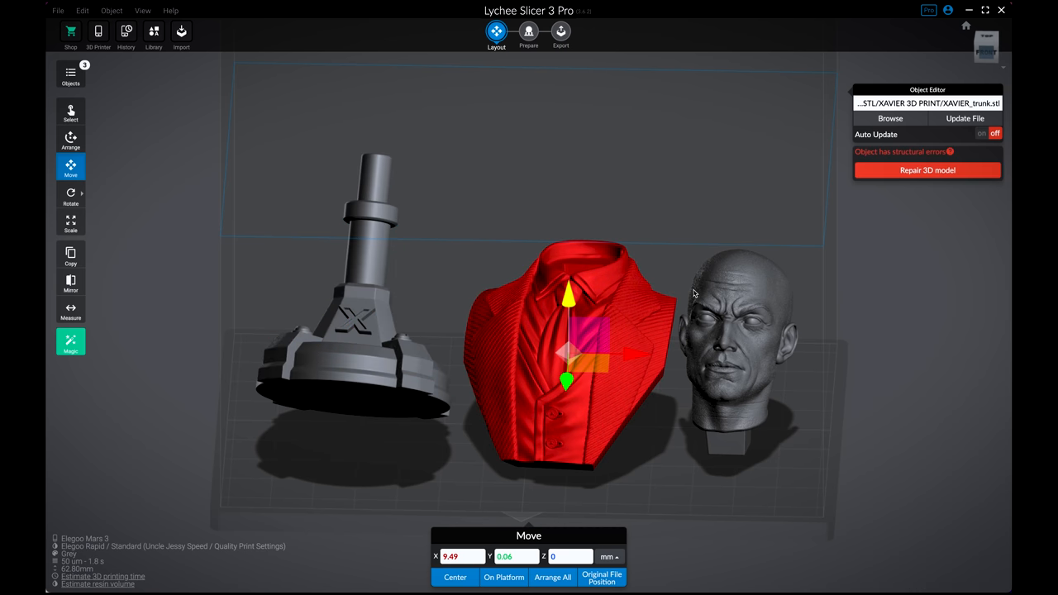
left_click(925, 168)
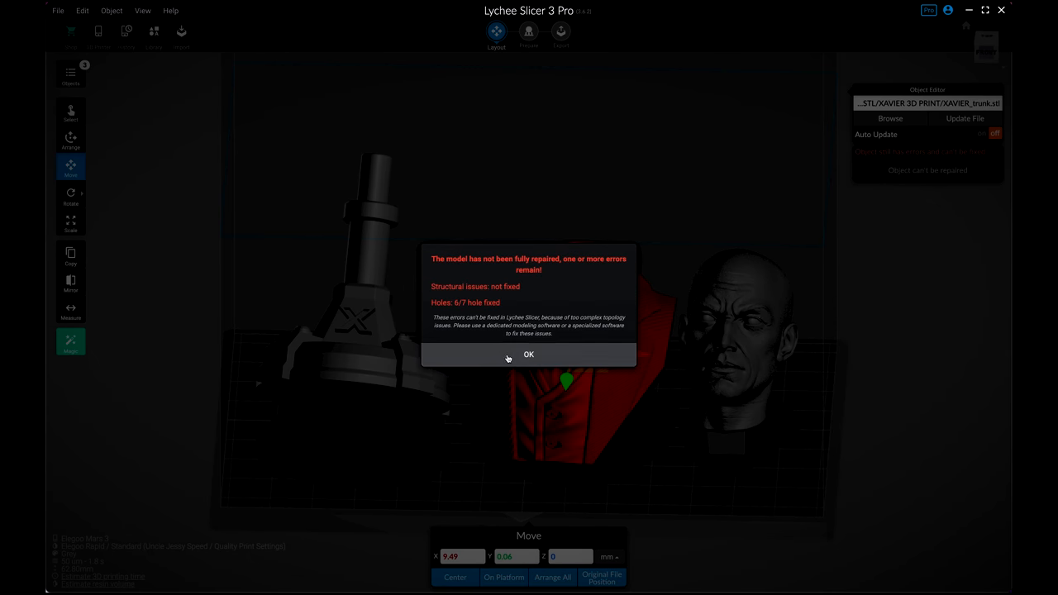
left_click(529, 353)
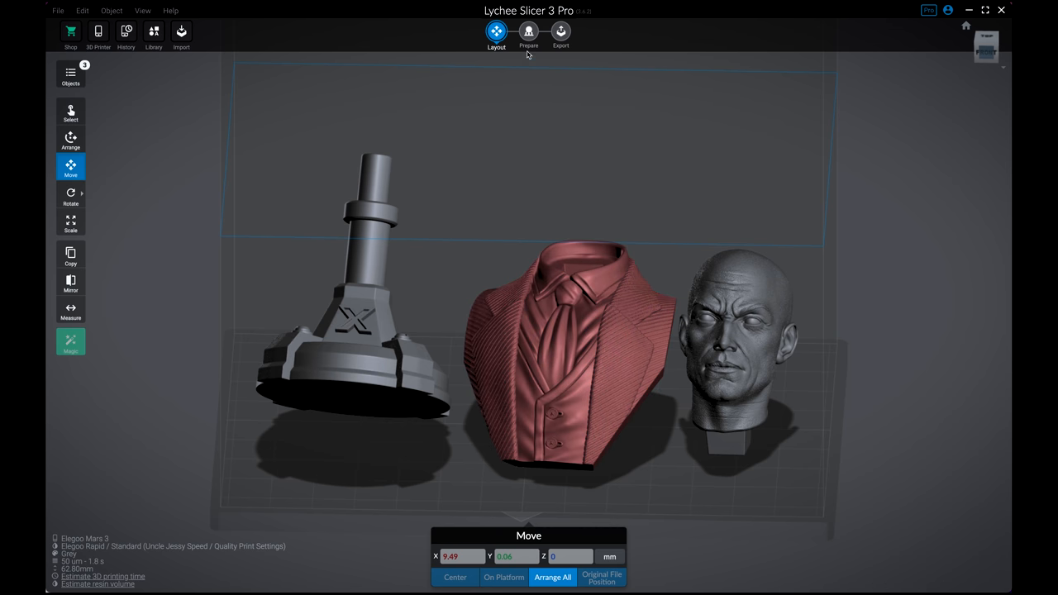
mouse_move(529, 31)
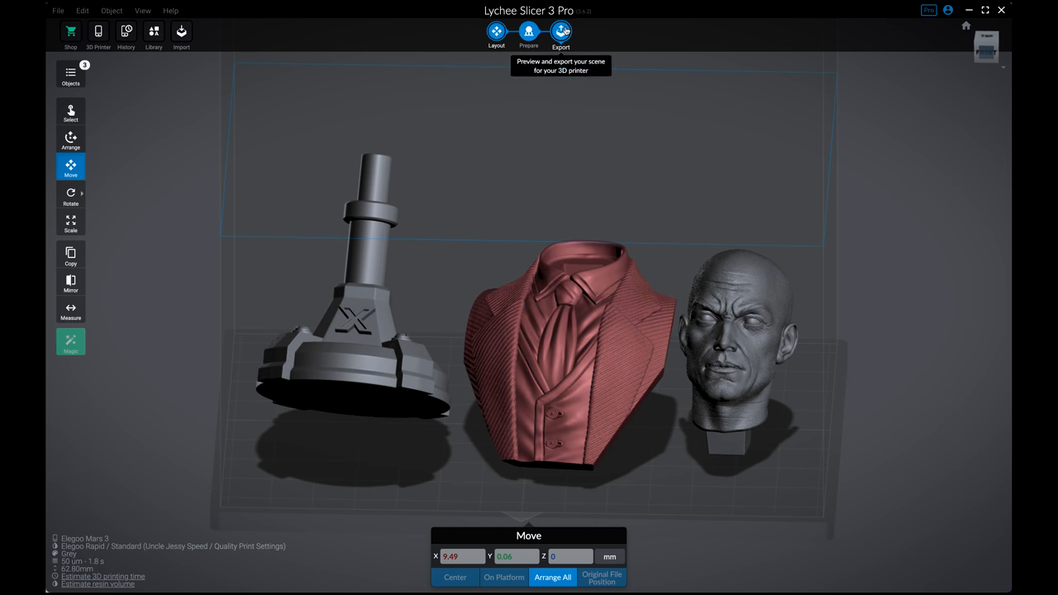
left_click(495, 31)
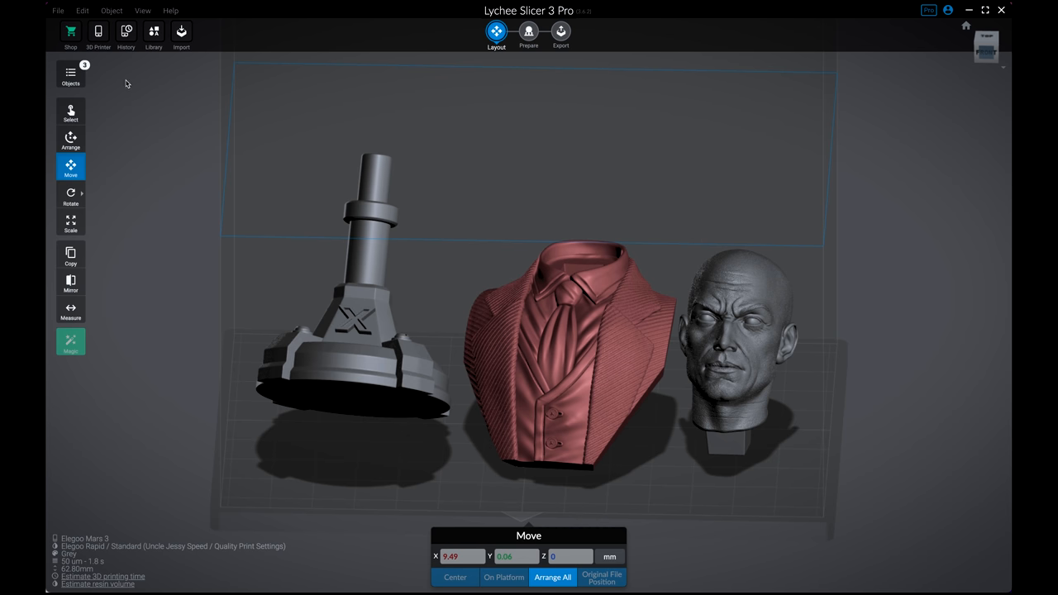
left_click(98, 32)
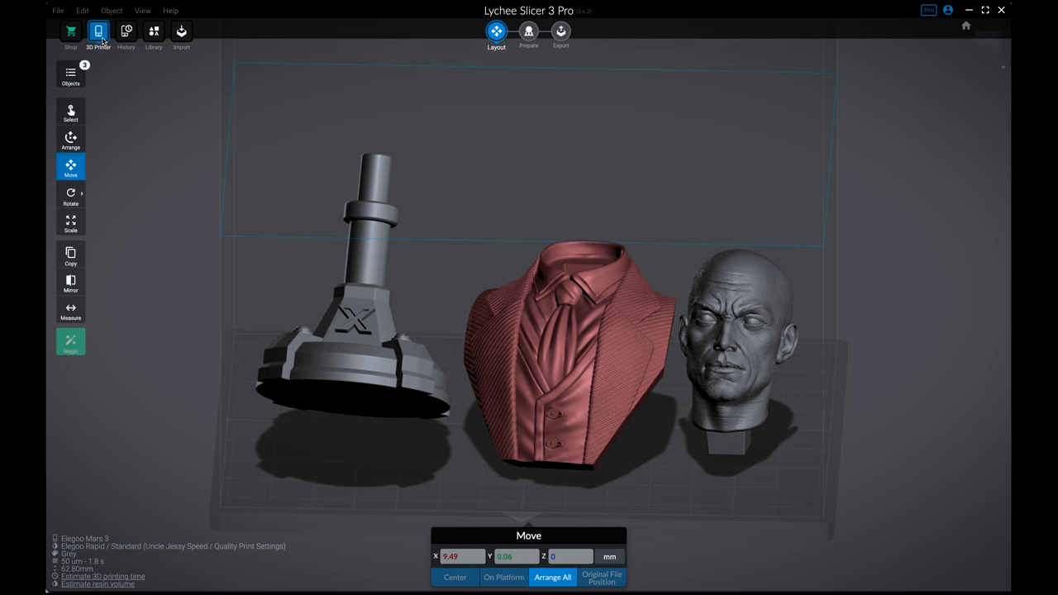
Step: Browse the Community Resin Profiles for the Elegoo Mars 3 from the printer and resin settings
left_click(98, 35)
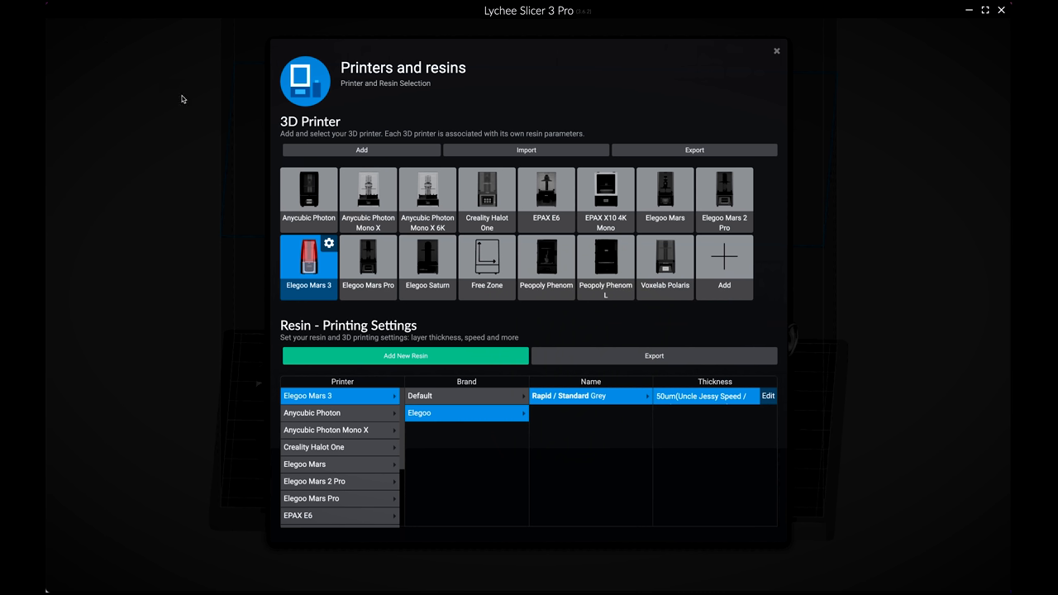
mouse_move(435, 121)
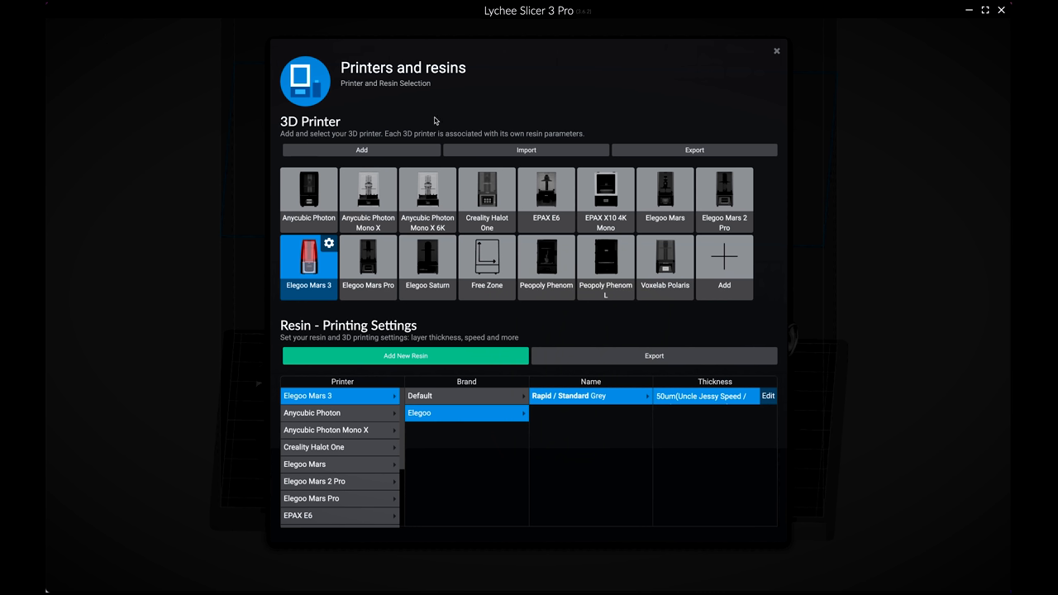
mouse_move(436, 108)
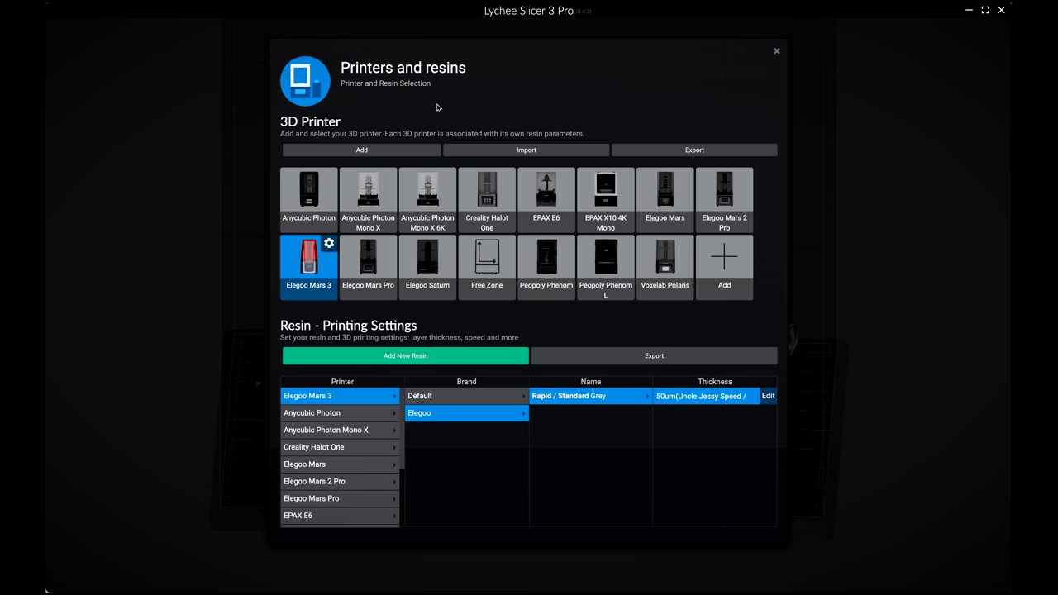
mouse_move(685, 191)
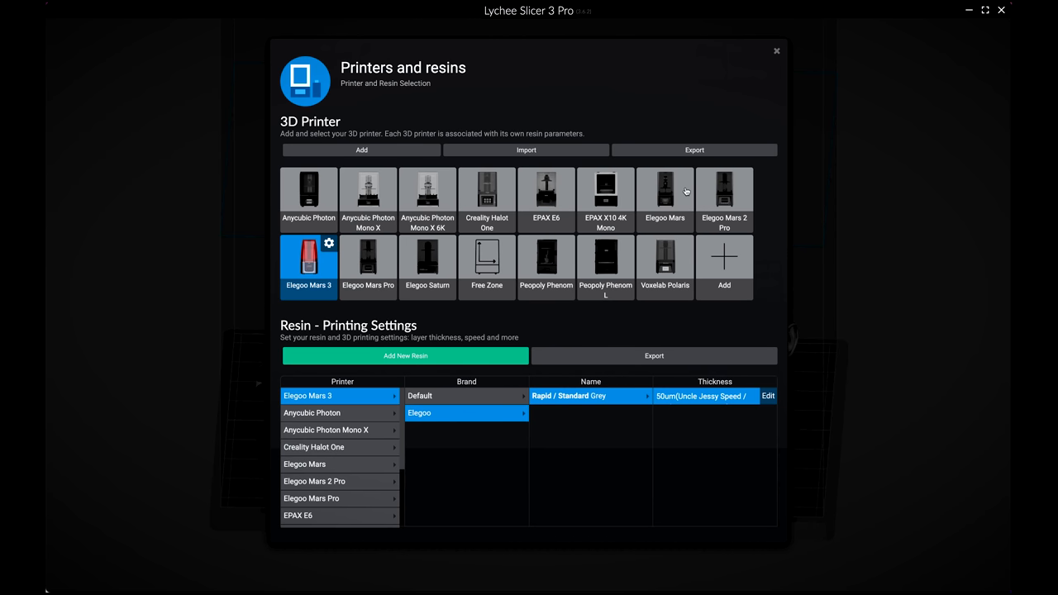
mouse_move(486, 264)
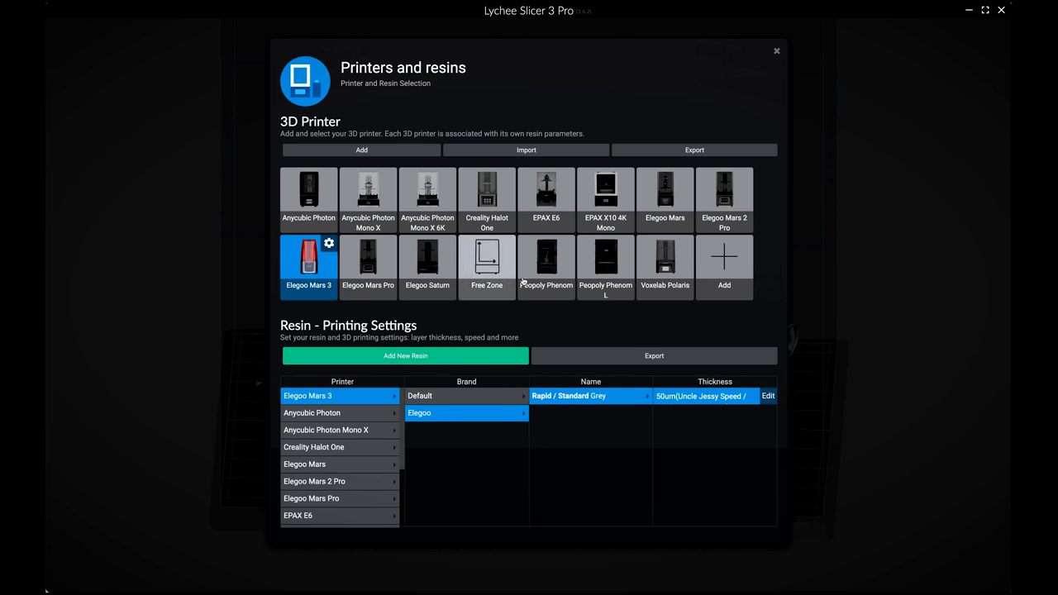
mouse_move(598, 312)
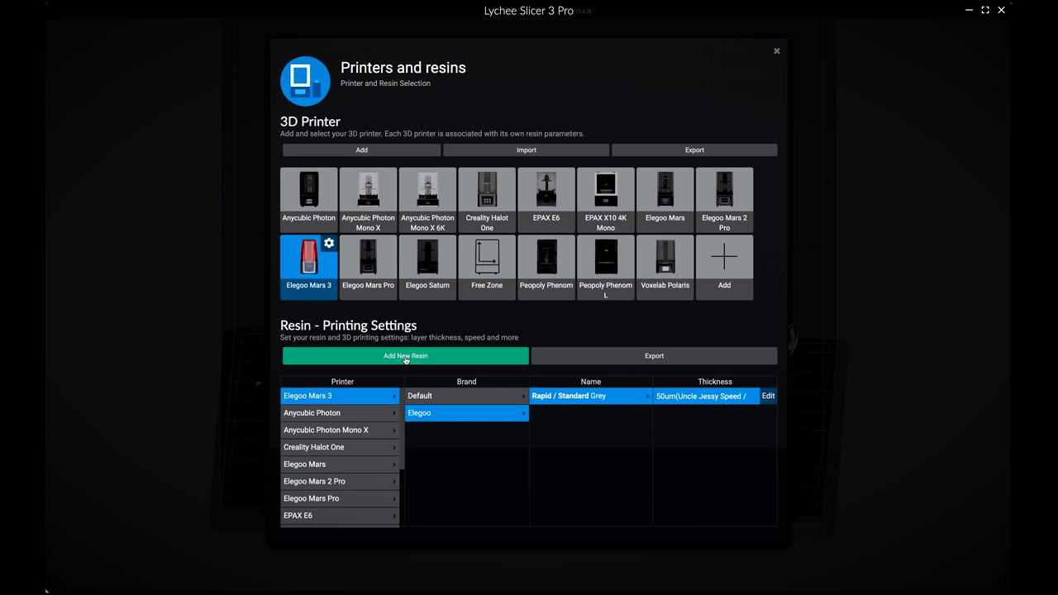
left_click(403, 355)
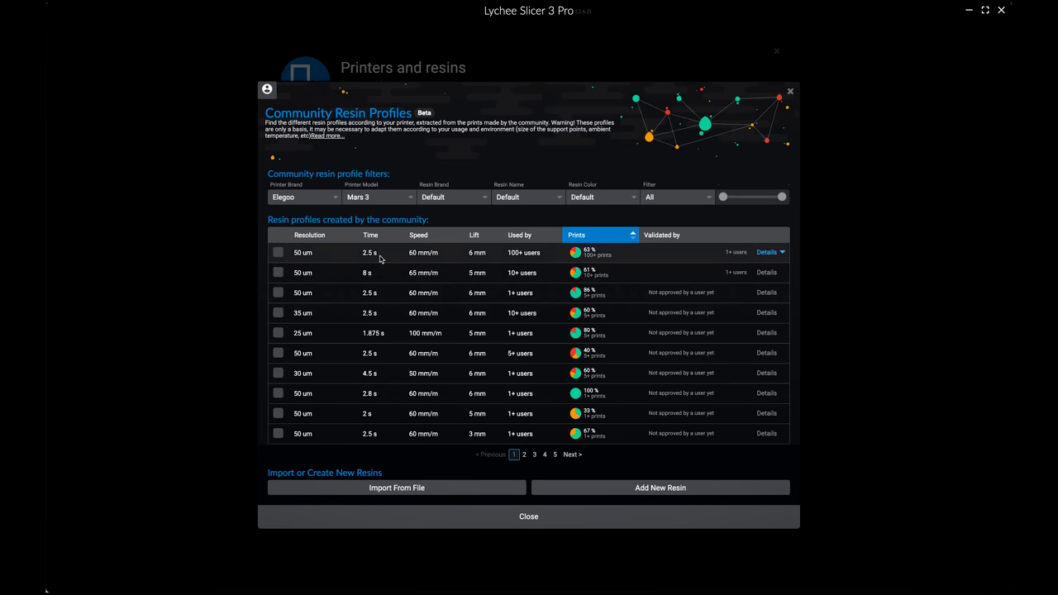
Step: Edit the Elegoo Rapid / Standard Grey Uncle Jessy Speed / Quality resin to view its layer settings
left_click(766, 252)
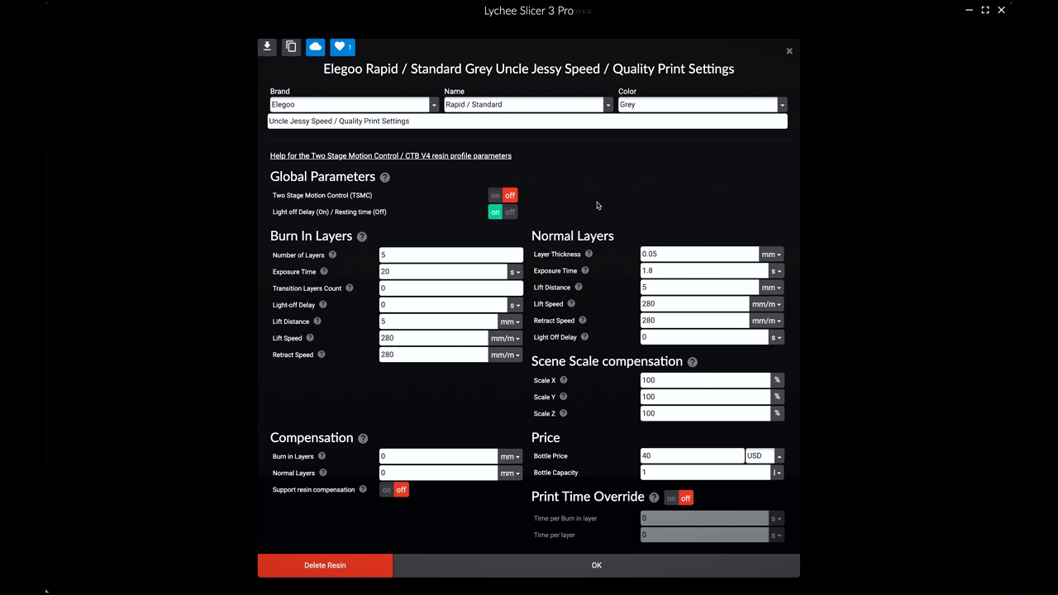
mouse_move(522, 185)
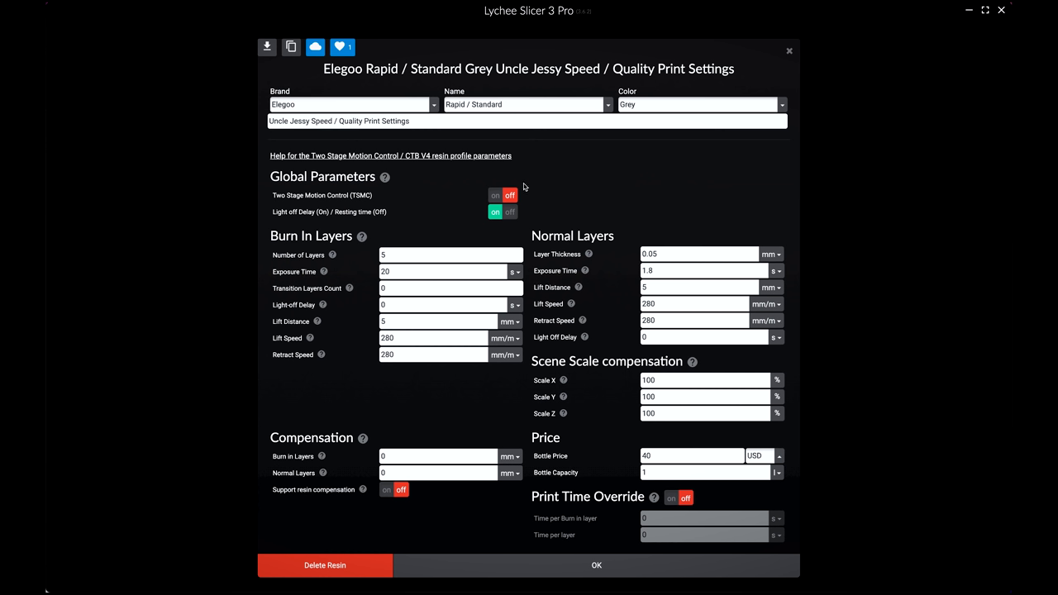
mouse_move(396, 238)
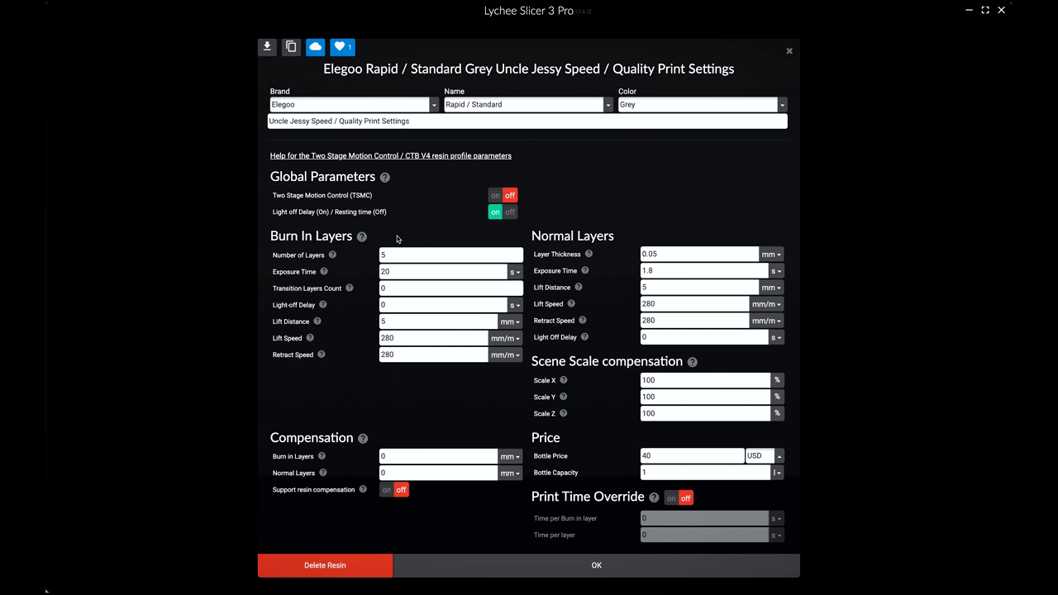
mouse_move(545, 186)
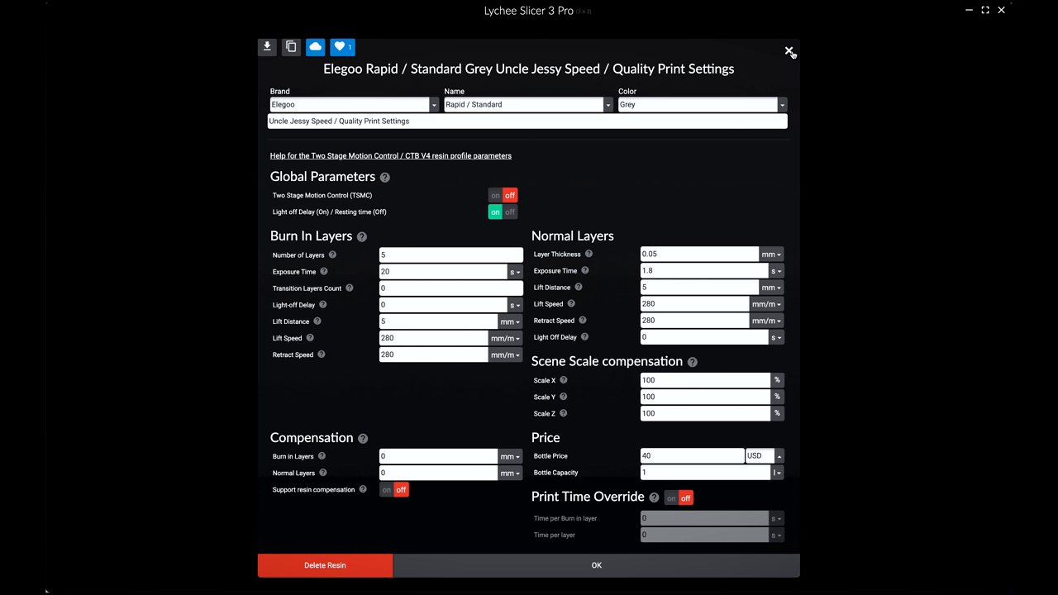
Step: Close the resin settings and return to the three parts on the build plate
left_click(790, 51)
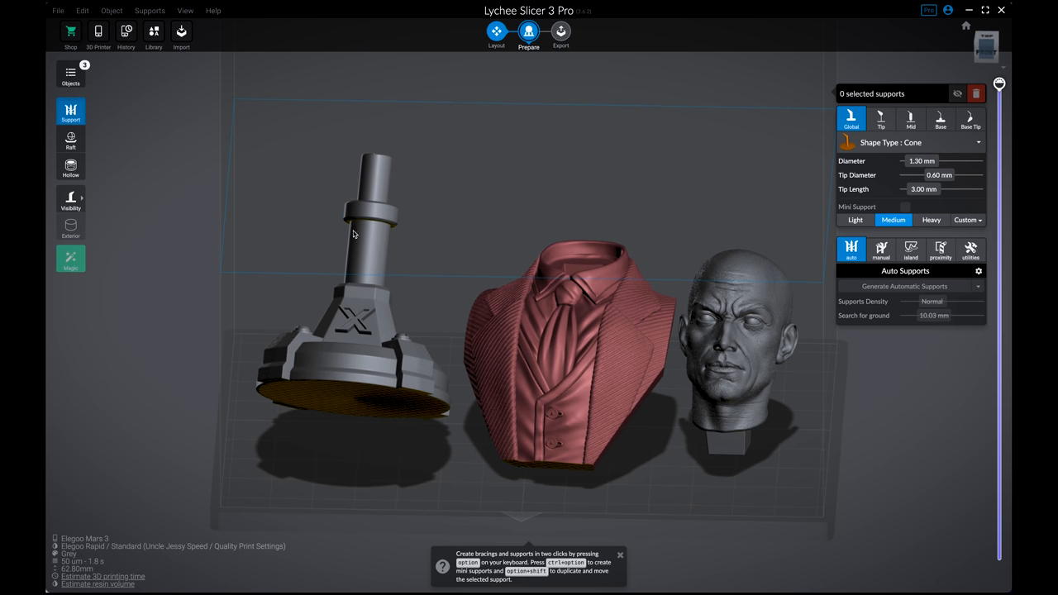
mouse_move(486, 129)
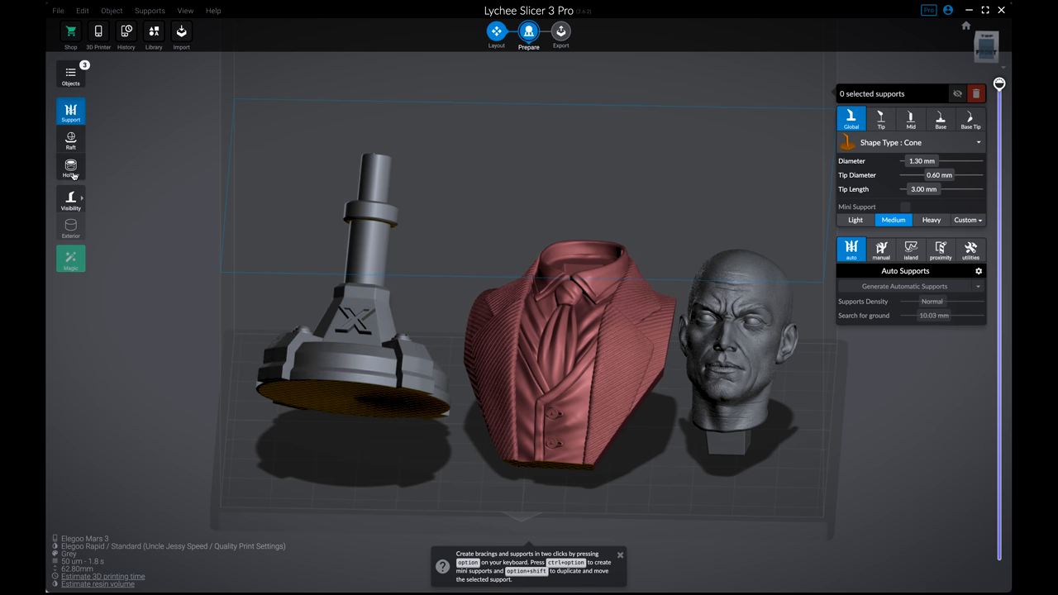
mouse_move(69, 167)
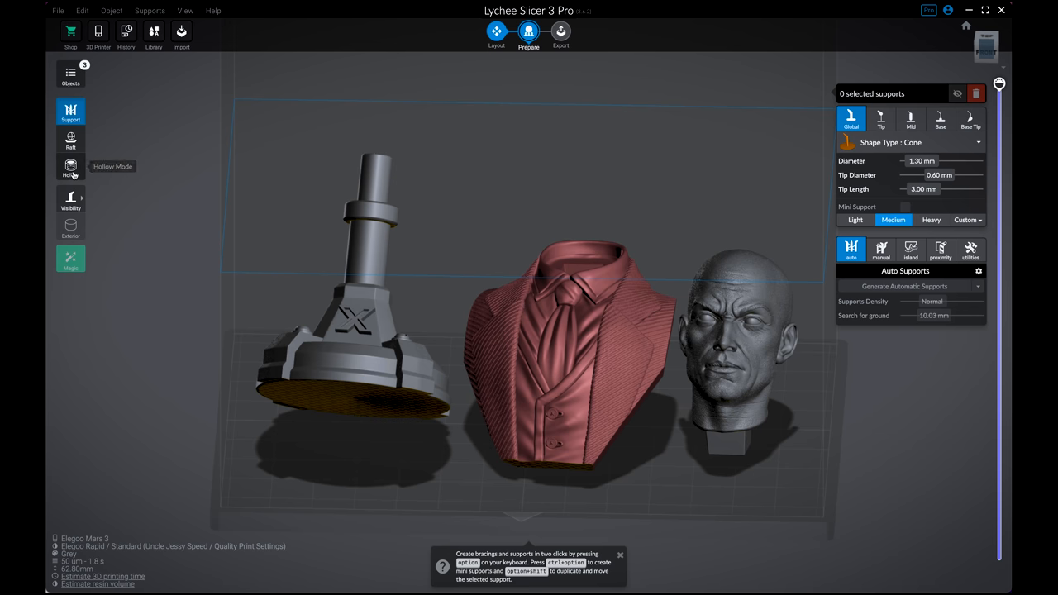
Step: Show hollowing at 2.2 mm walls and 10% lattice infill, previewing layers with the slice slider
left_click(69, 165)
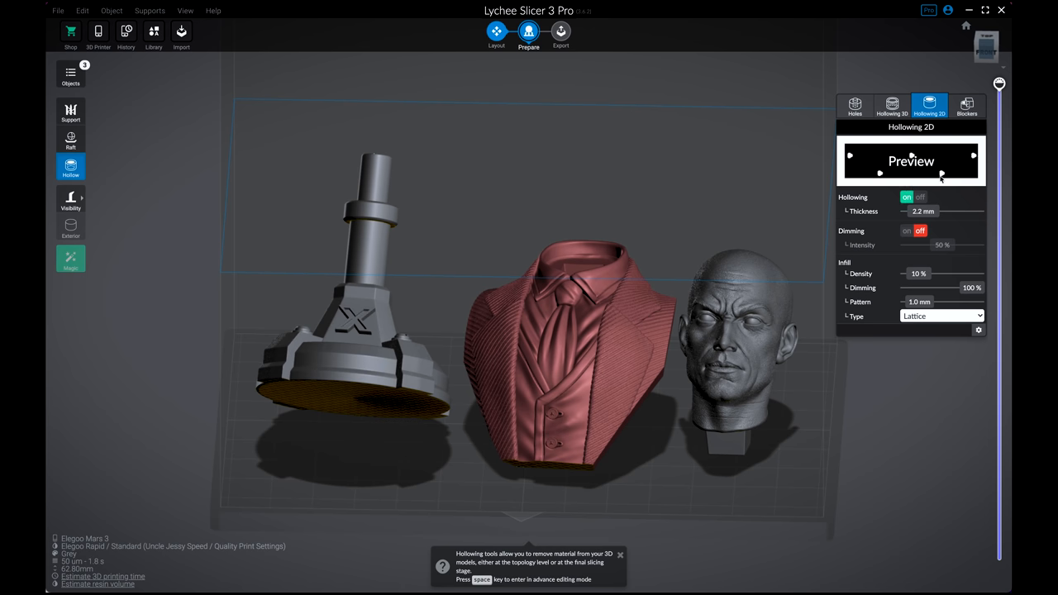
mouse_move(803, 271)
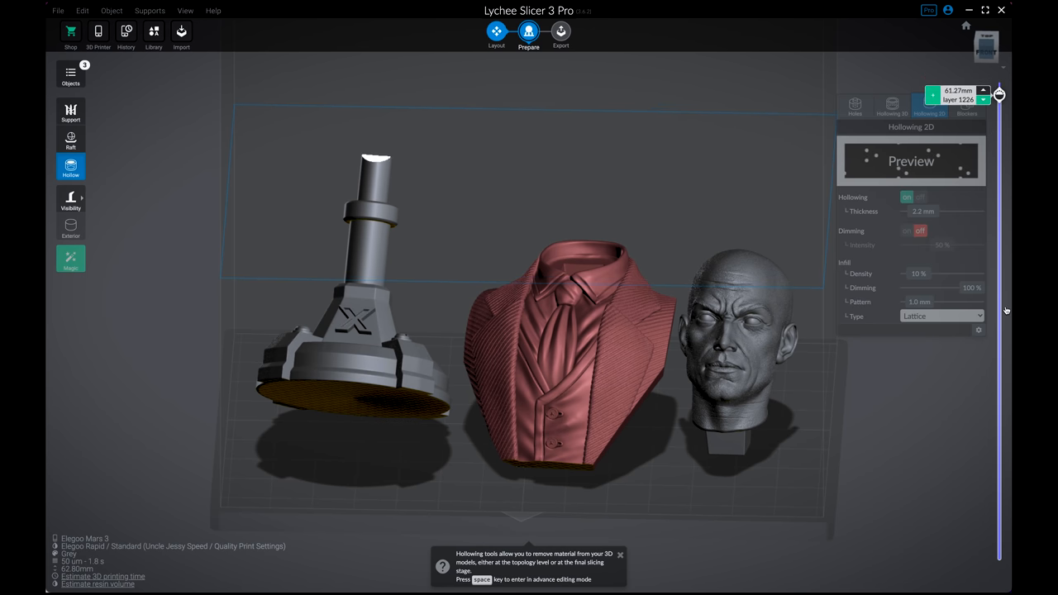
left_click_drag(998, 94, 998, 410)
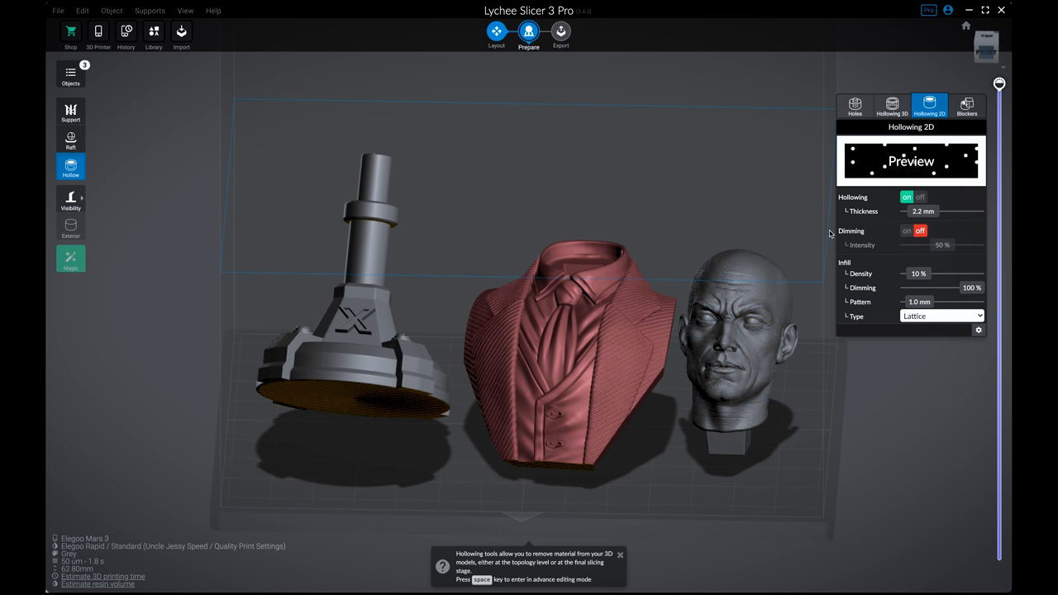
left_click(735, 323)
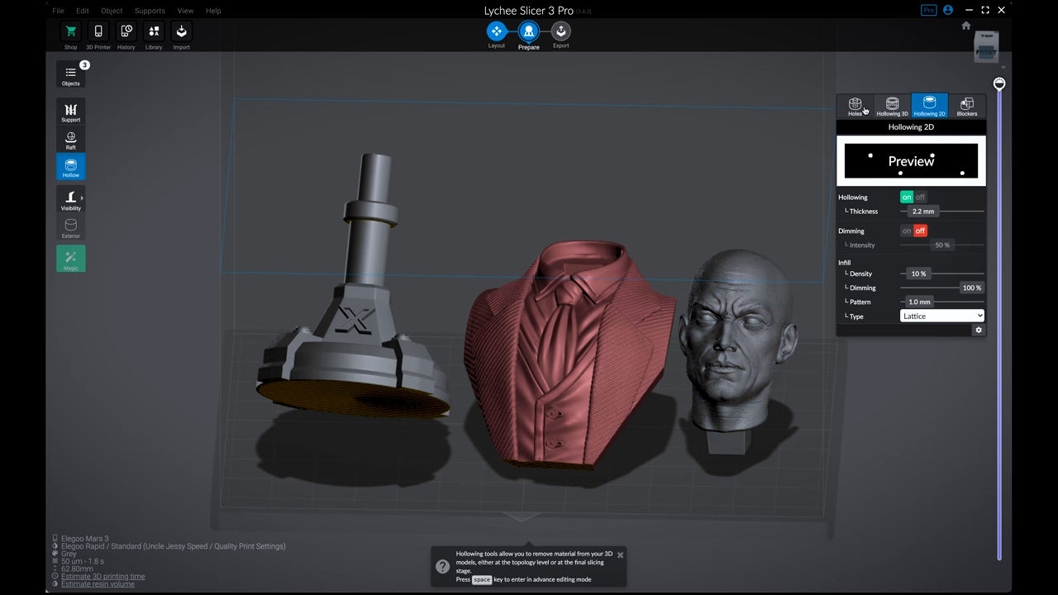
Step: Place 5 mm cylindrical drain holes in the hollowed parts' undersides, then return to supports
left_click(855, 106)
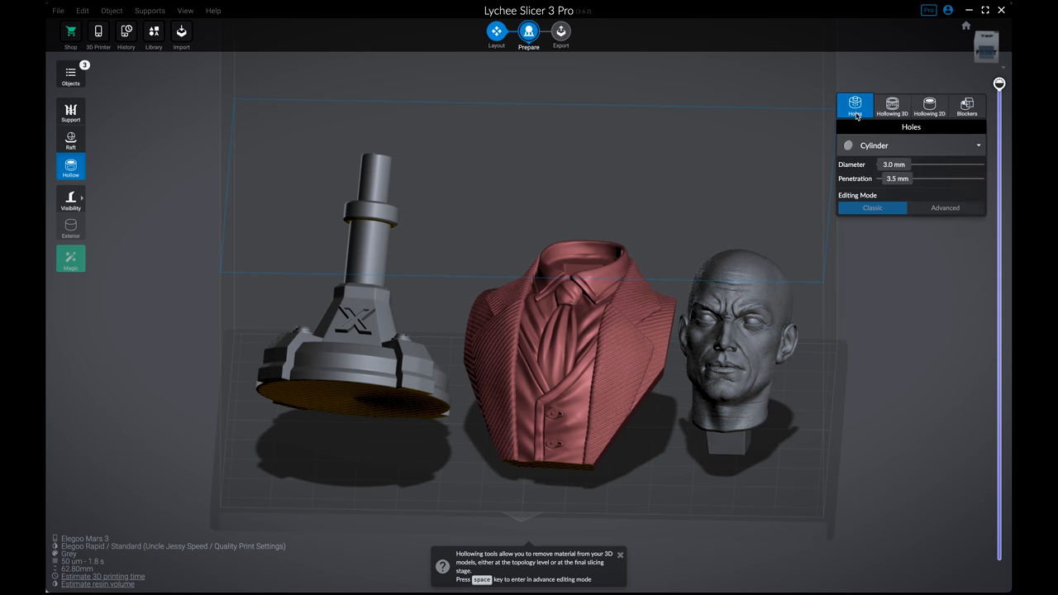
mouse_move(404, 519)
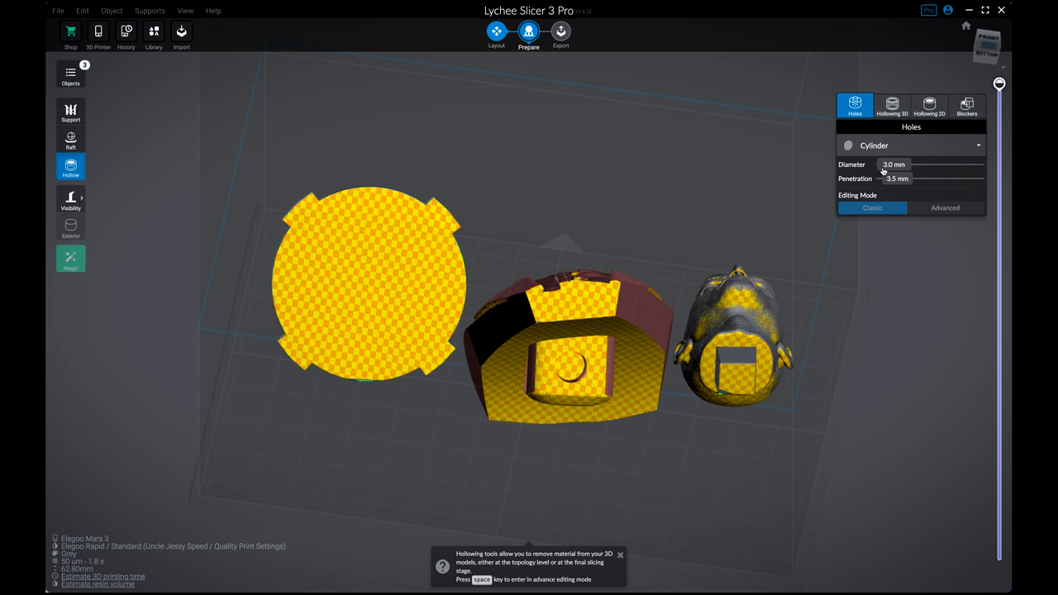
left_click(879, 145)
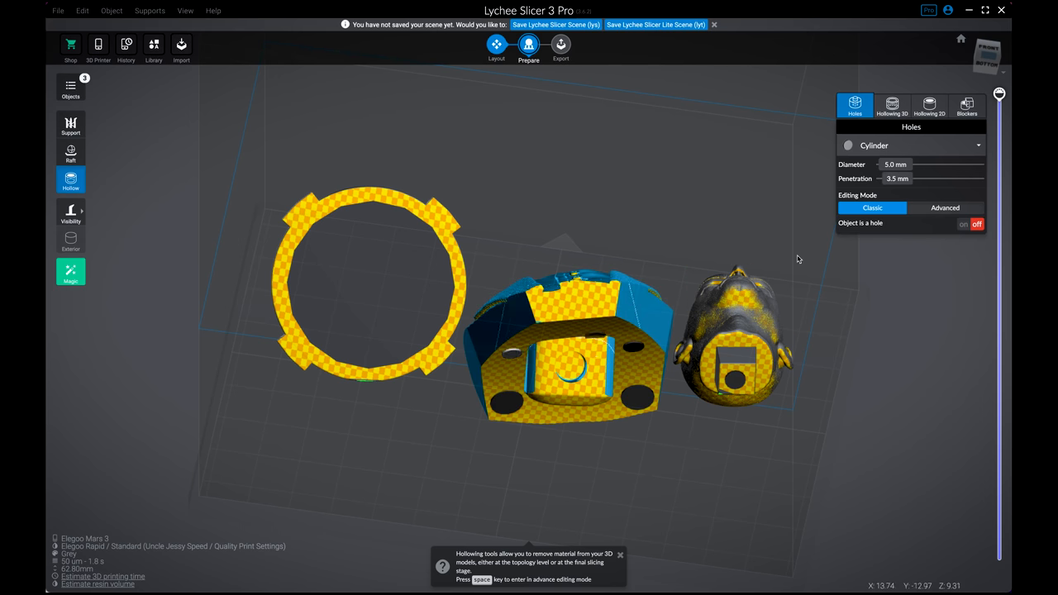
left_click(69, 112)
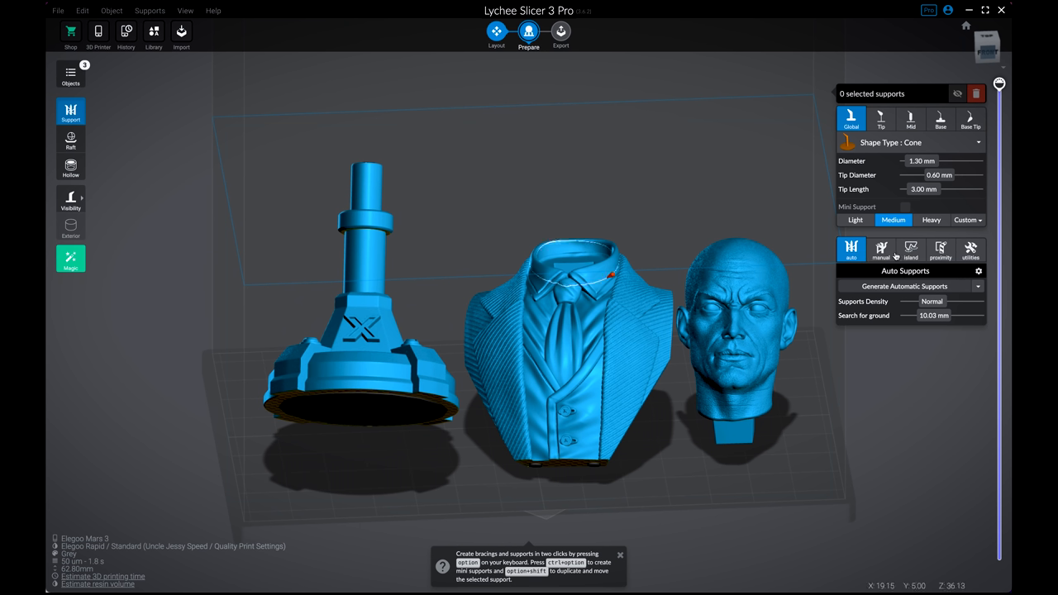
mouse_move(880, 248)
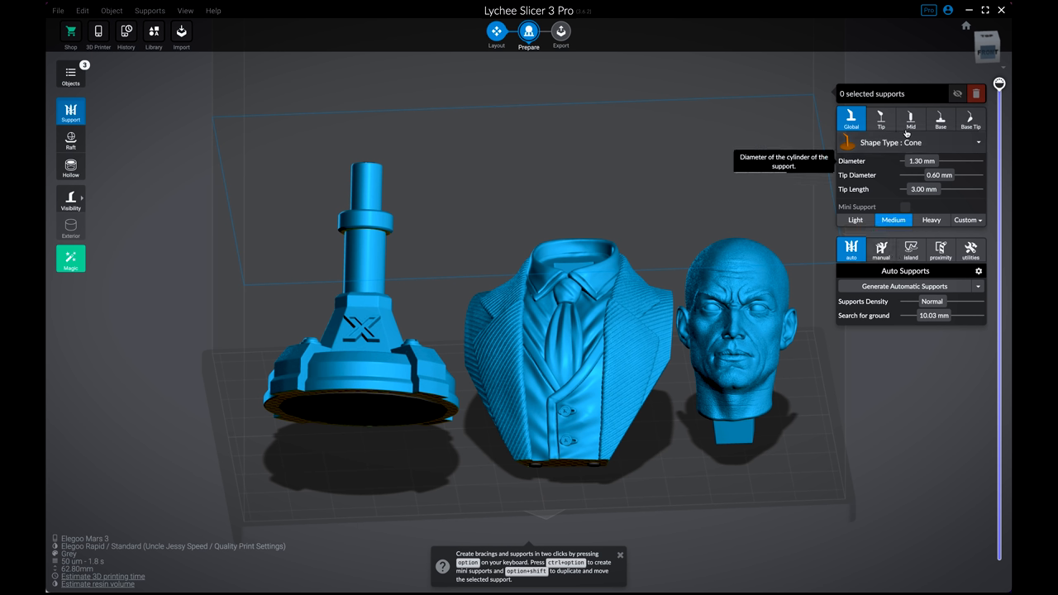
mouse_move(912, 195)
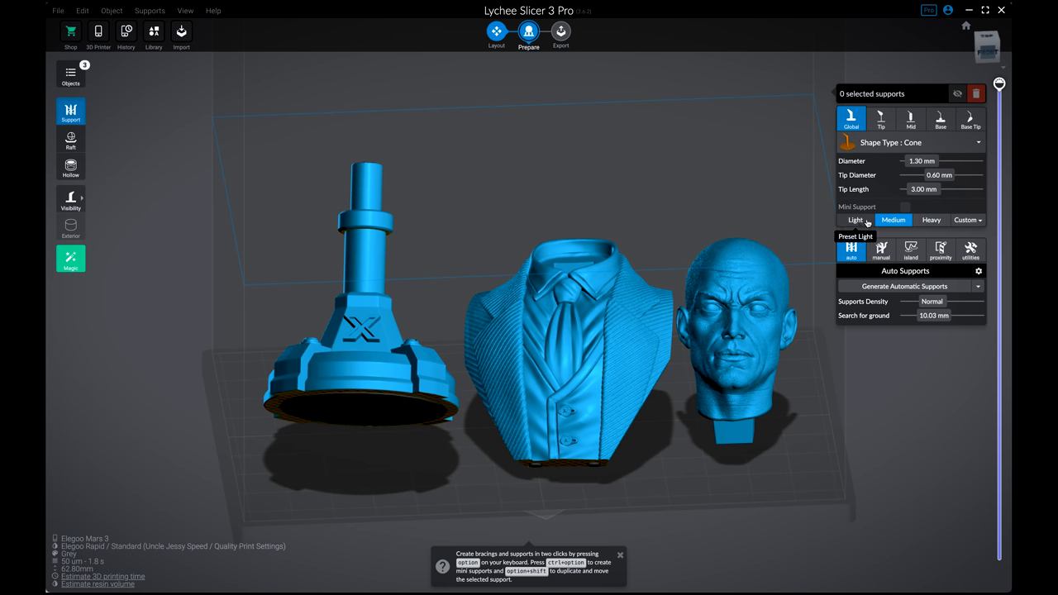
mouse_move(851, 250)
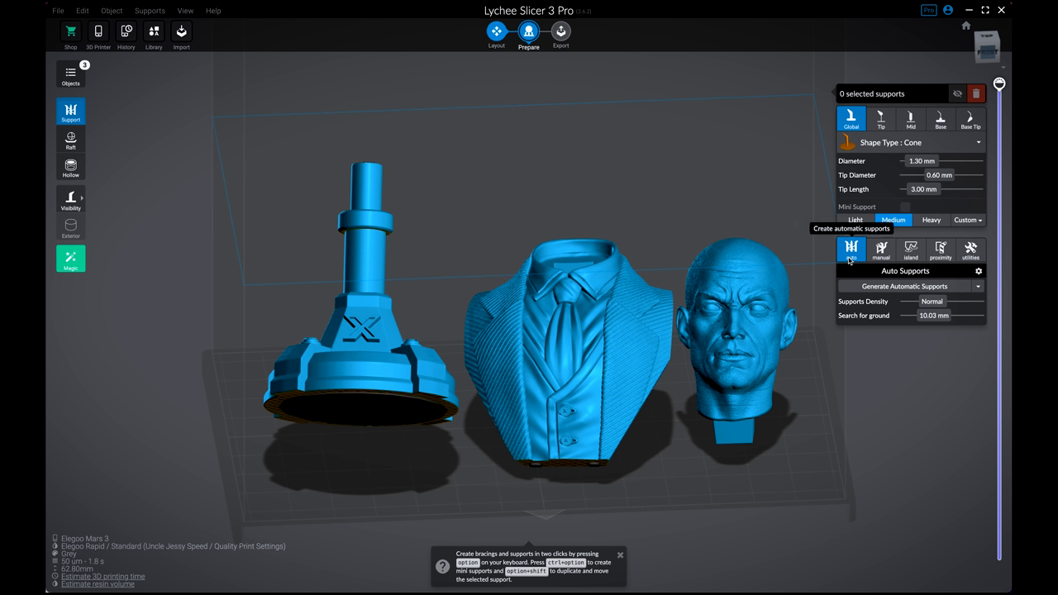
mouse_move(853, 258)
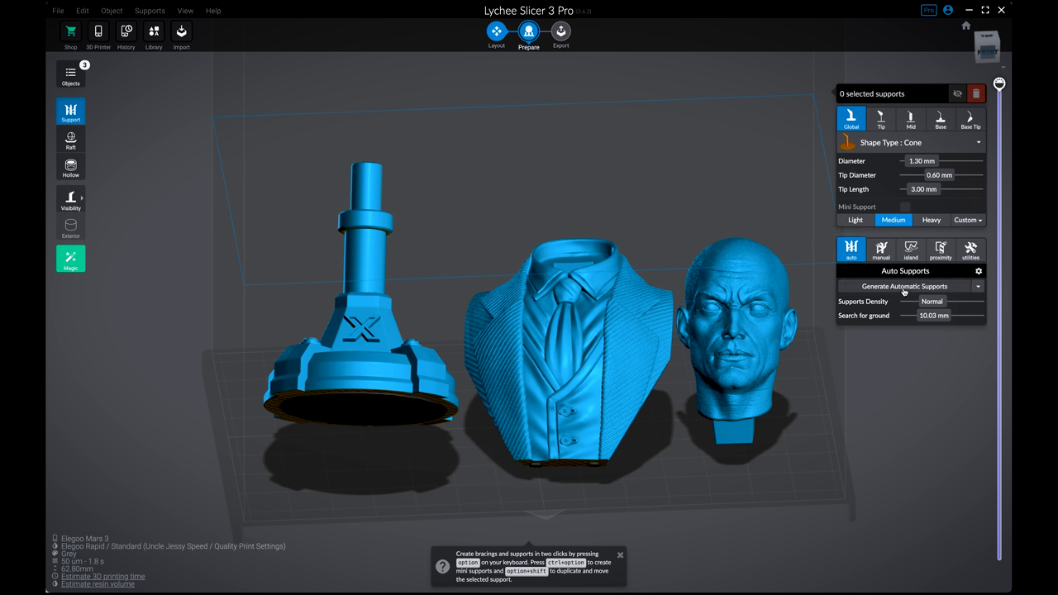
Step: Generate Medium-preset automatic supports beneath the stand, bust and head
left_click(904, 286)
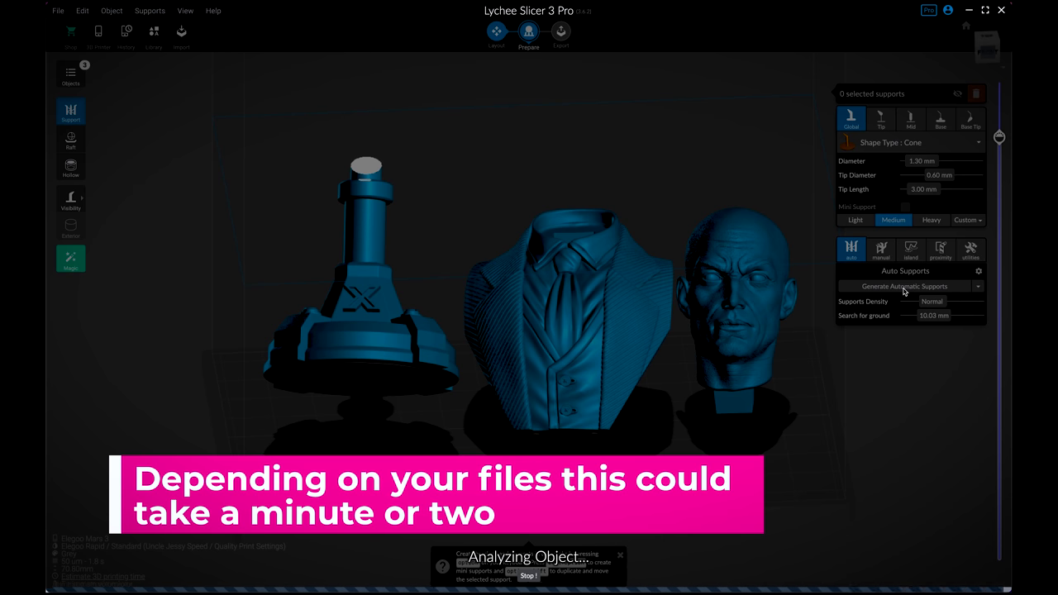
left_click(904, 286)
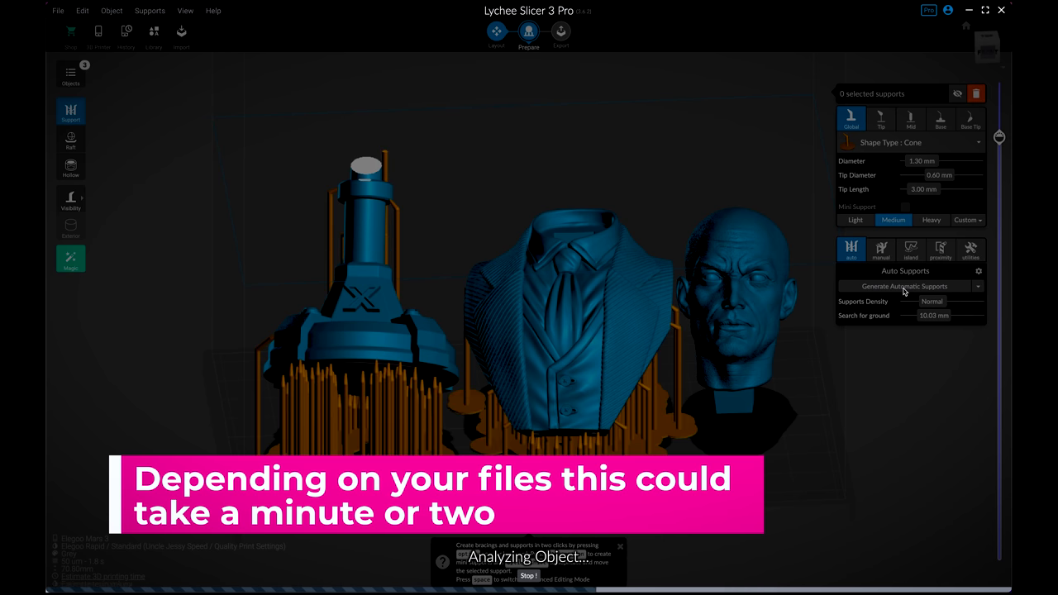
left_click(904, 286)
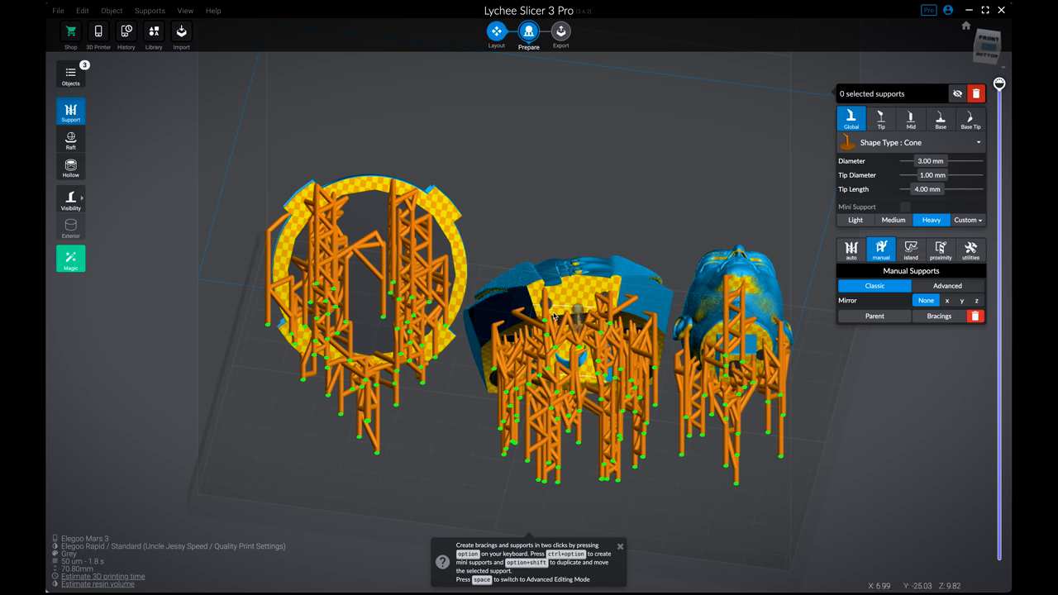
Step: Add manual classic supports under the left part and the head
left_click(572, 318)
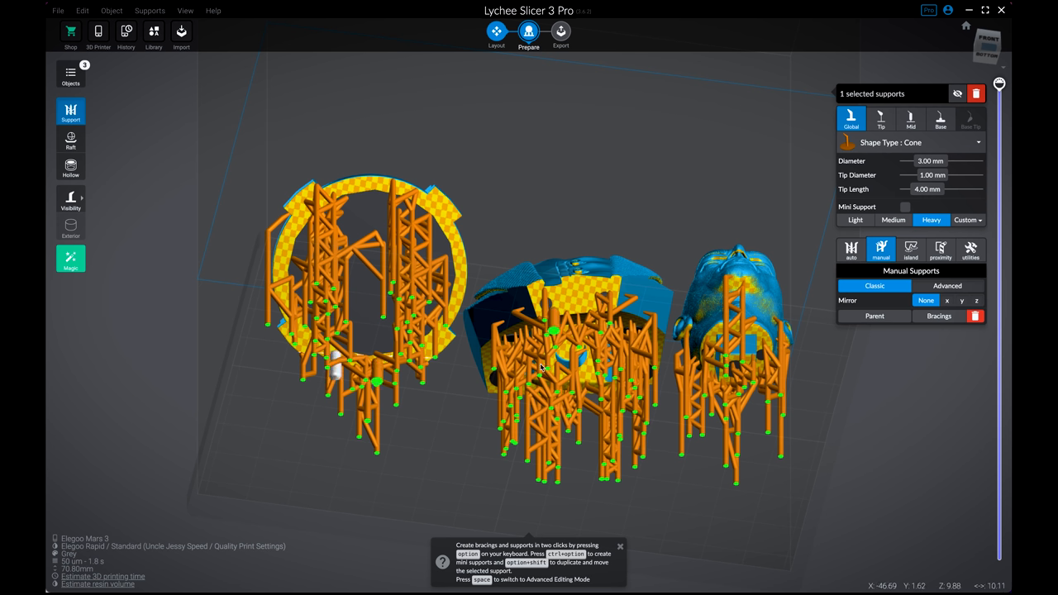
mouse_move(727, 383)
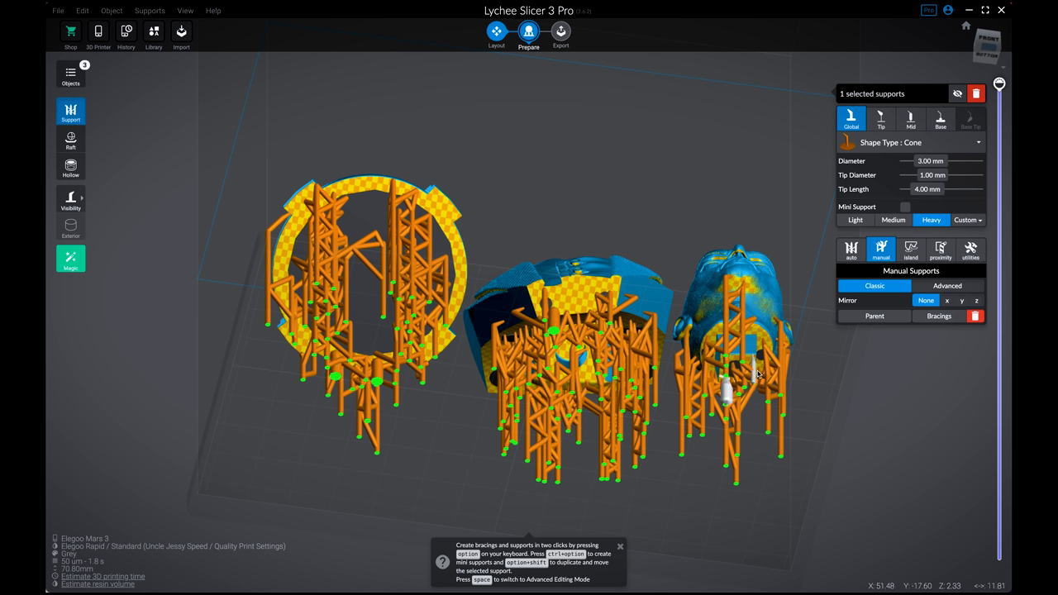
left_click(70, 140)
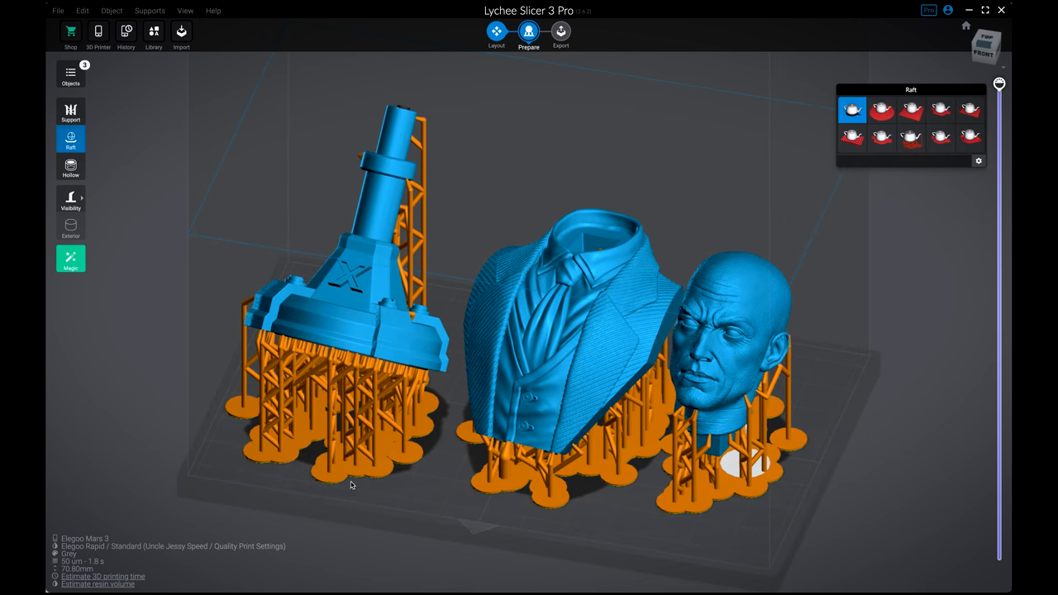
mouse_move(970, 73)
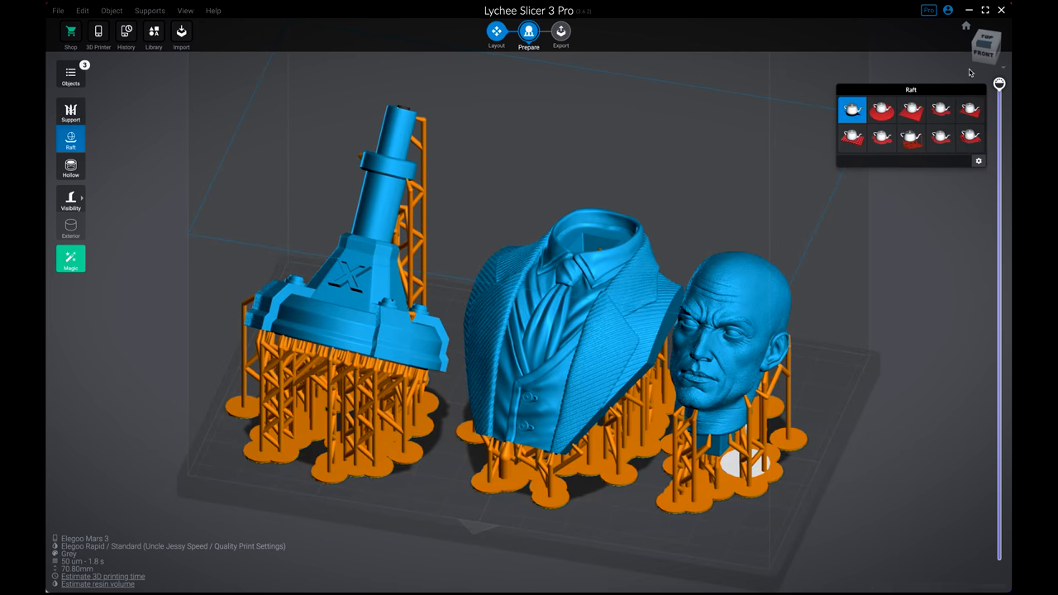
Step: Apply the angled-wall raft style to the helmet, bust and head, then proceed to Export
left_click(910, 136)
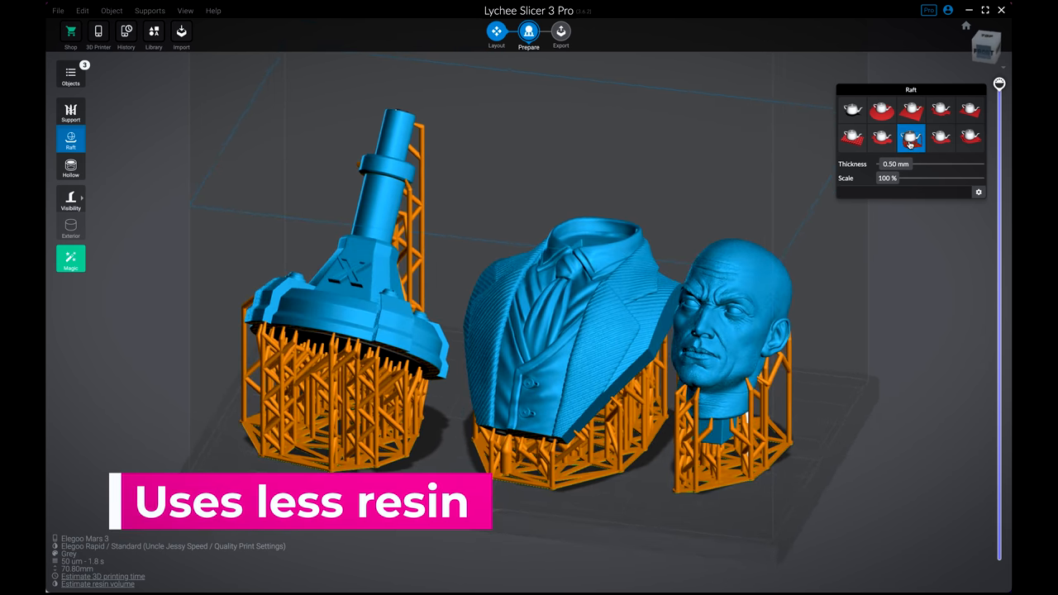
mouse_move(909, 136)
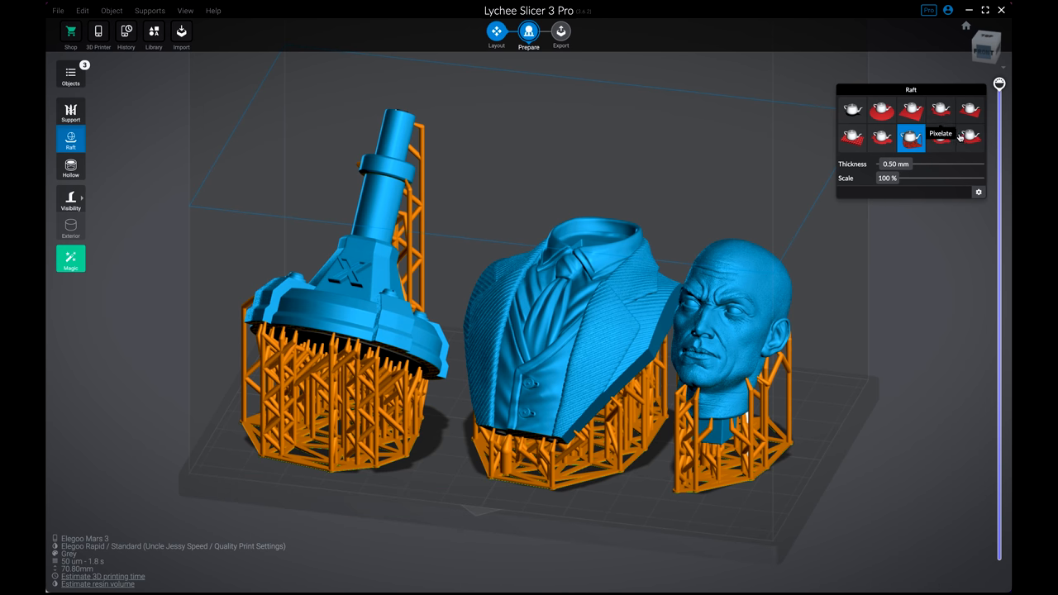
left_click(968, 138)
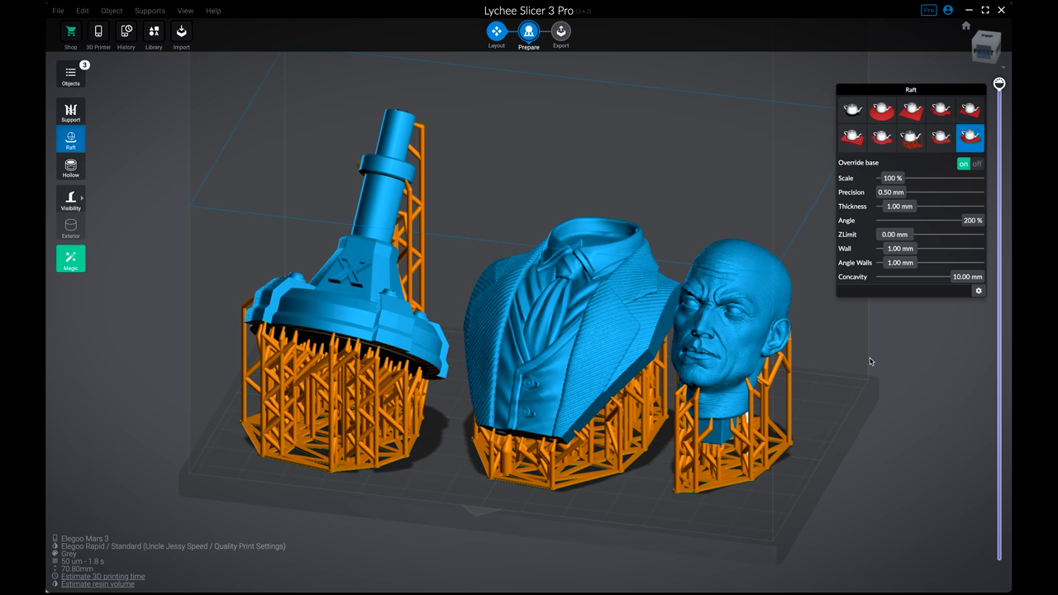
left_click(968, 138)
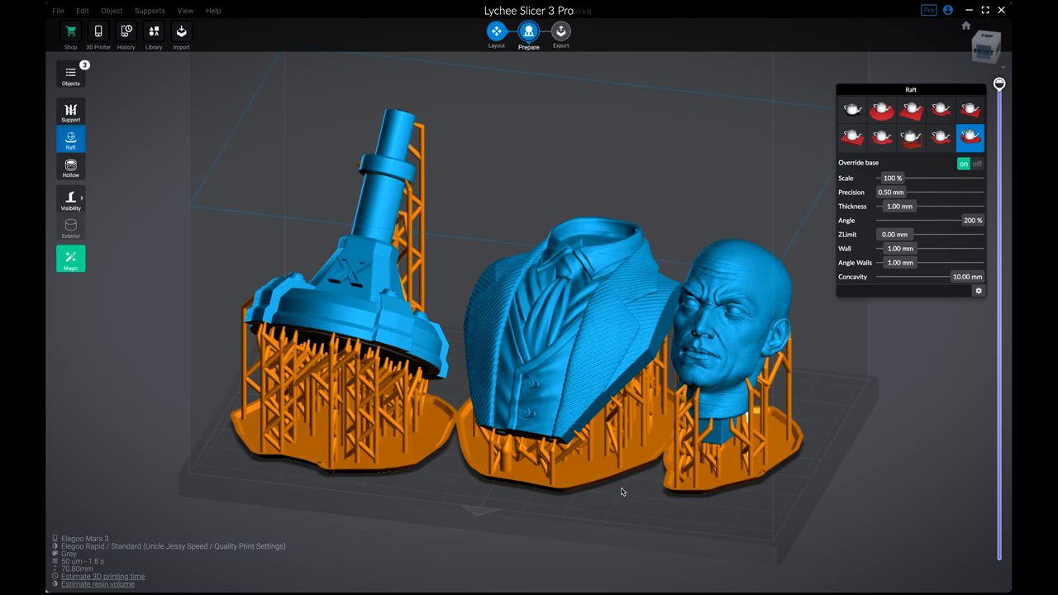
mouse_move(673, 512)
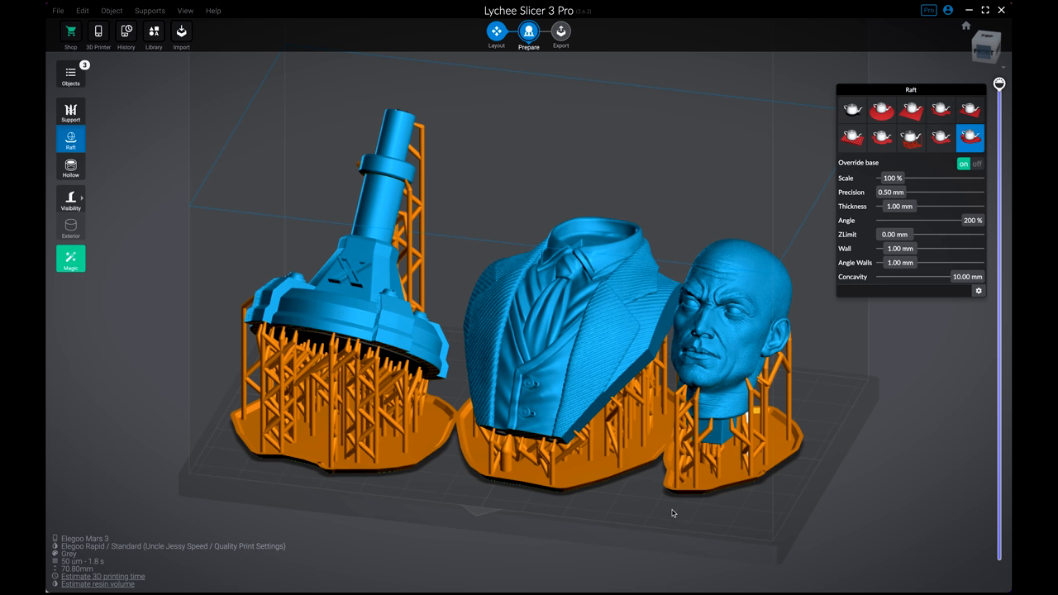
mouse_move(698, 464)
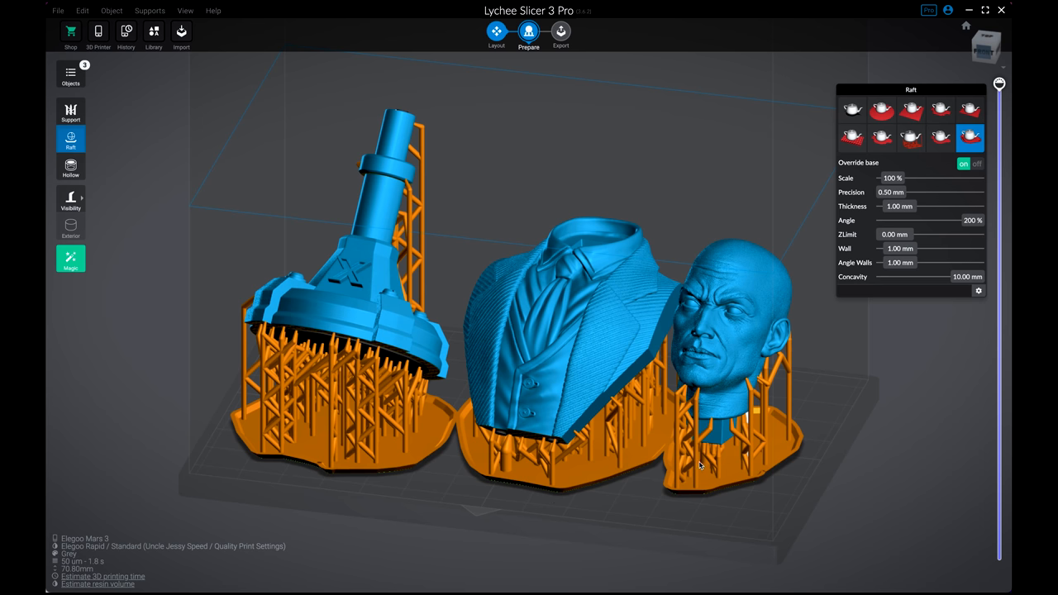
left_click(560, 33)
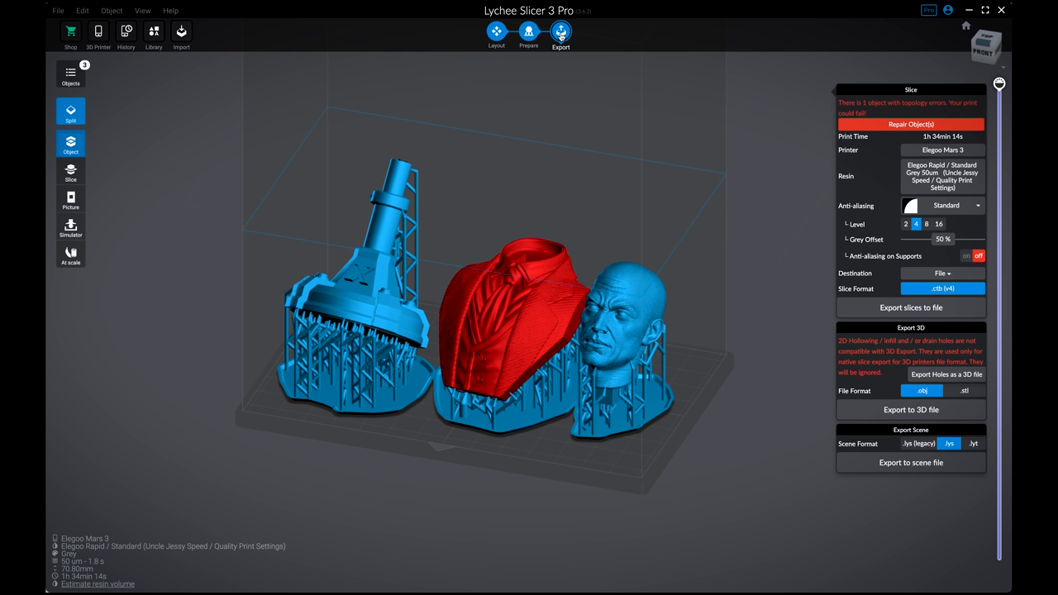
mouse_move(813, 129)
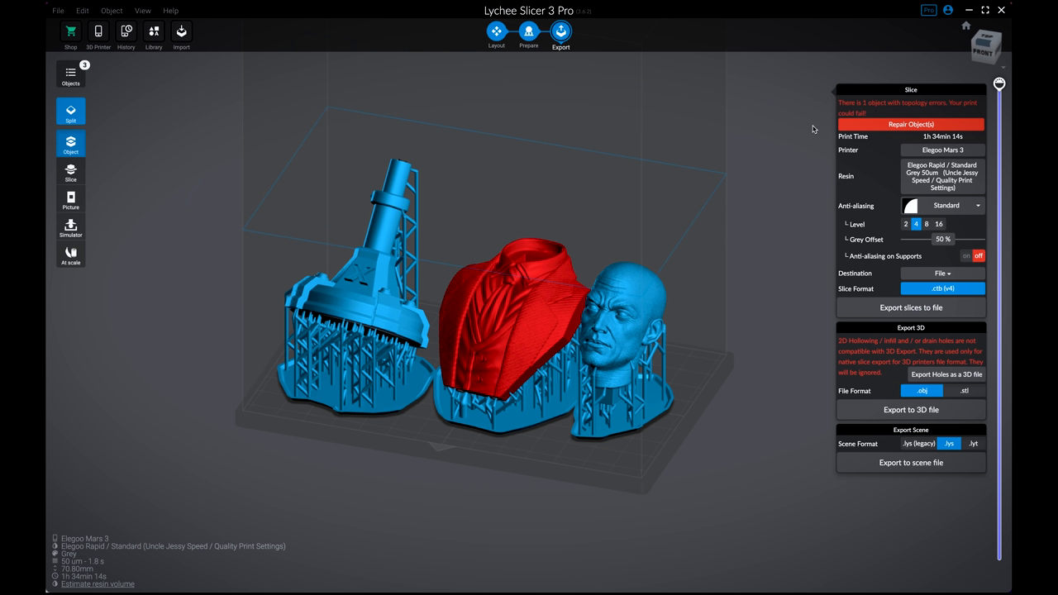
mouse_move(621, 211)
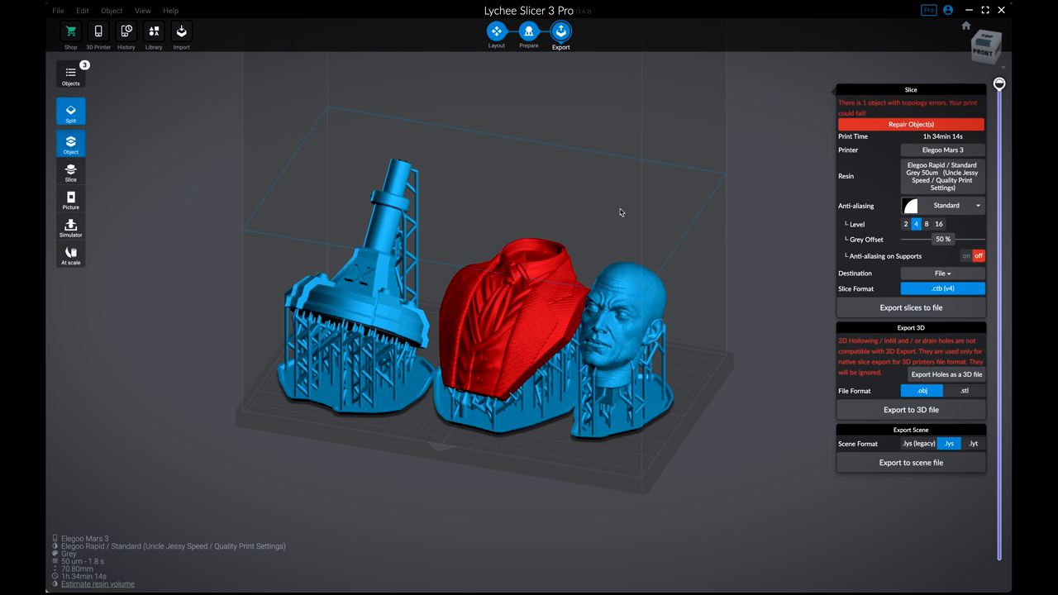
mouse_move(747, 212)
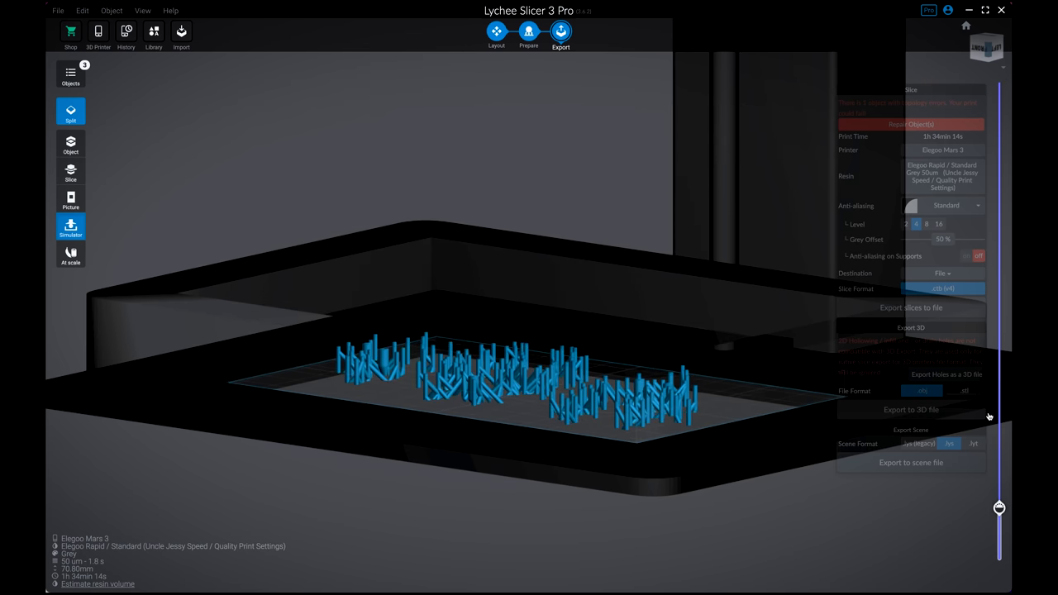
left_click_drag(998, 507, 998, 337)
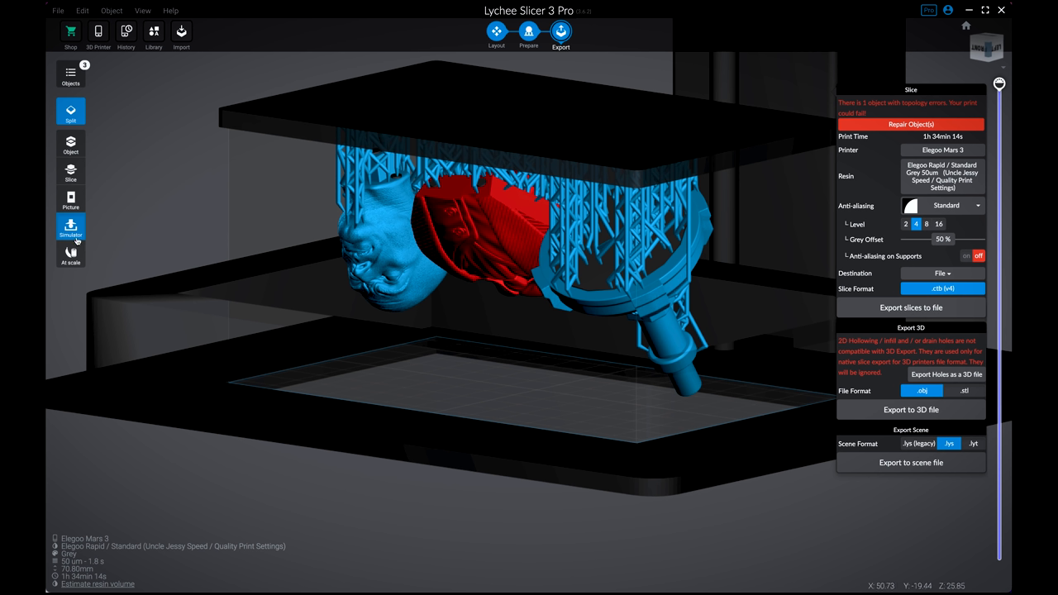
left_click(69, 254)
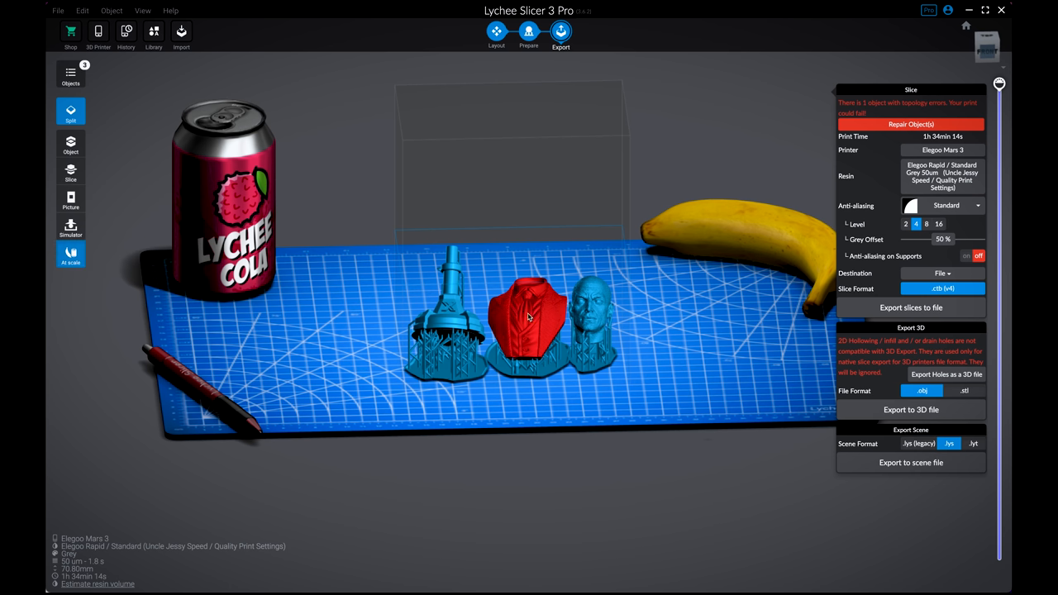
mouse_move(471, 343)
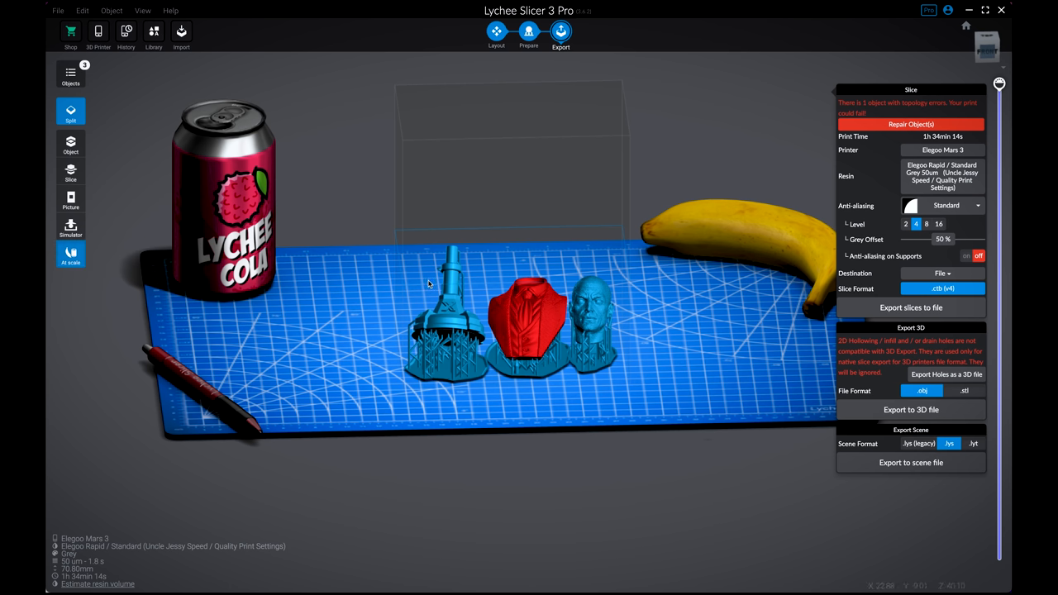
mouse_move(702, 241)
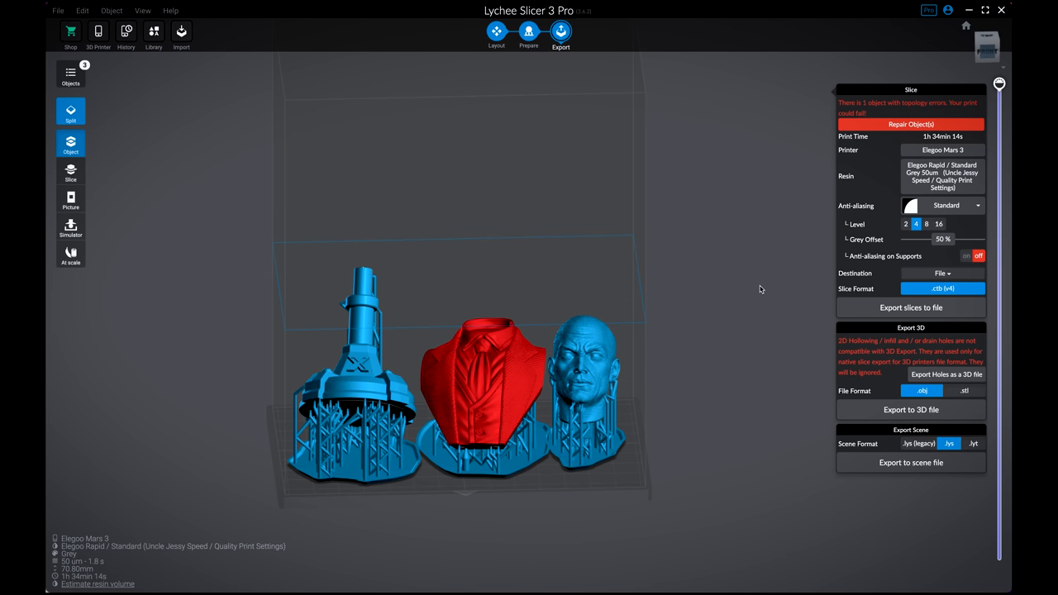
mouse_move(876, 317)
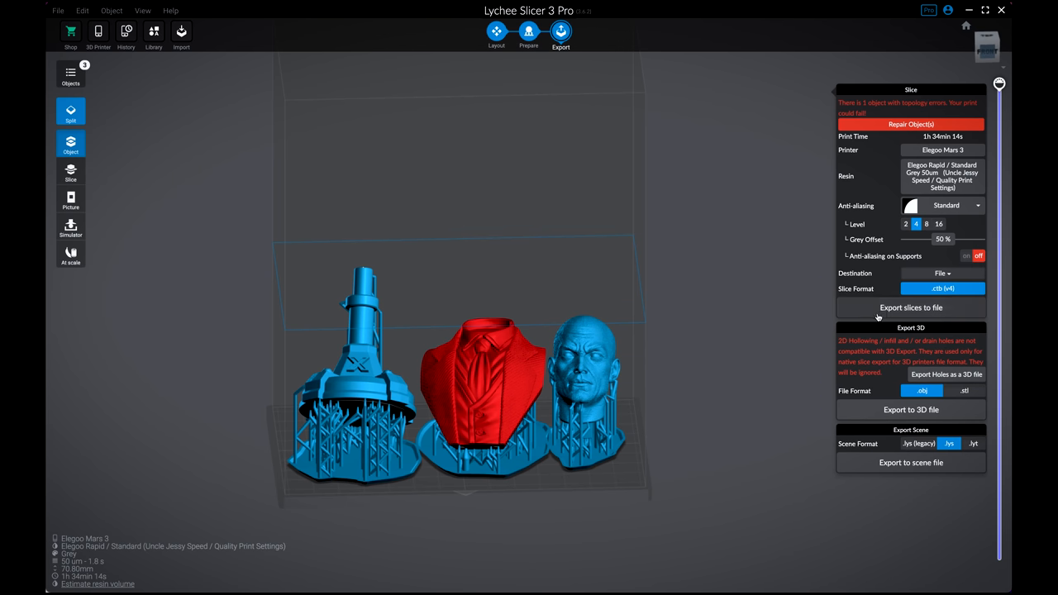
Step: Export the slices to a print file saved in the XAVIER 3D PRINT folder
left_click(909, 308)
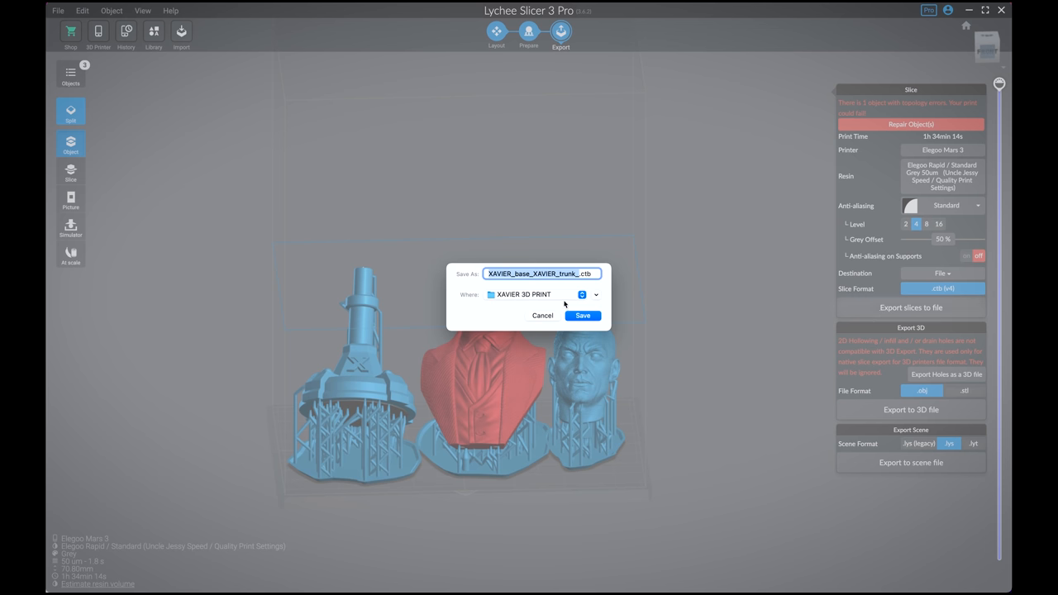
left_click(582, 314)
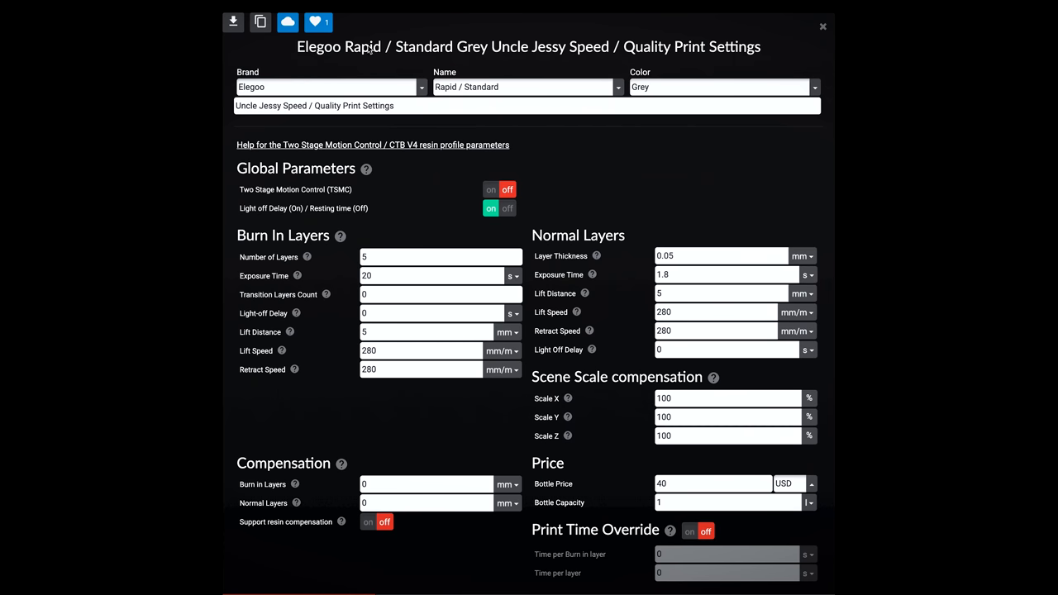
mouse_move(383, 245)
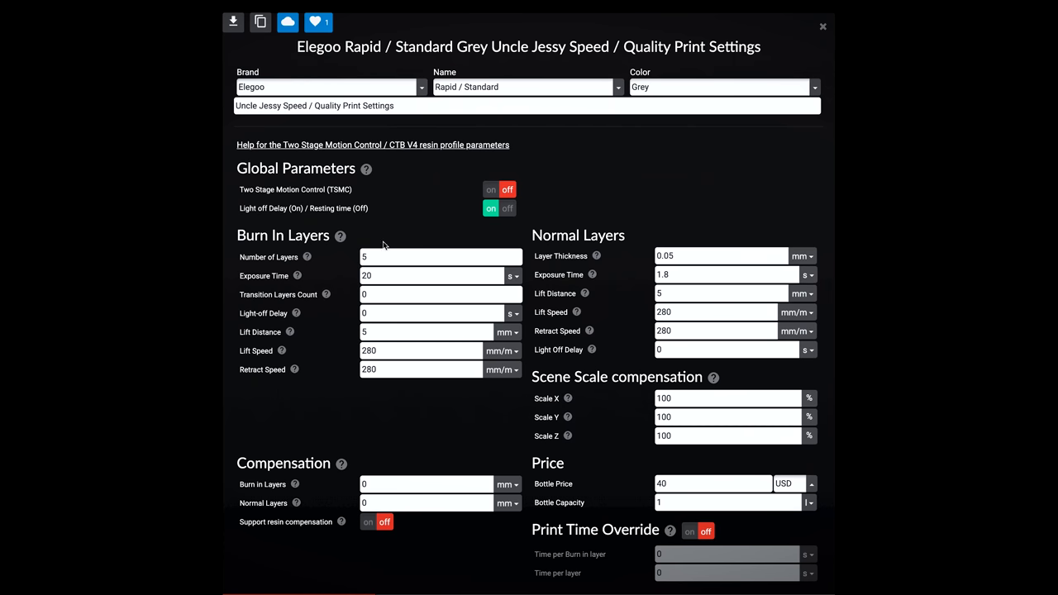